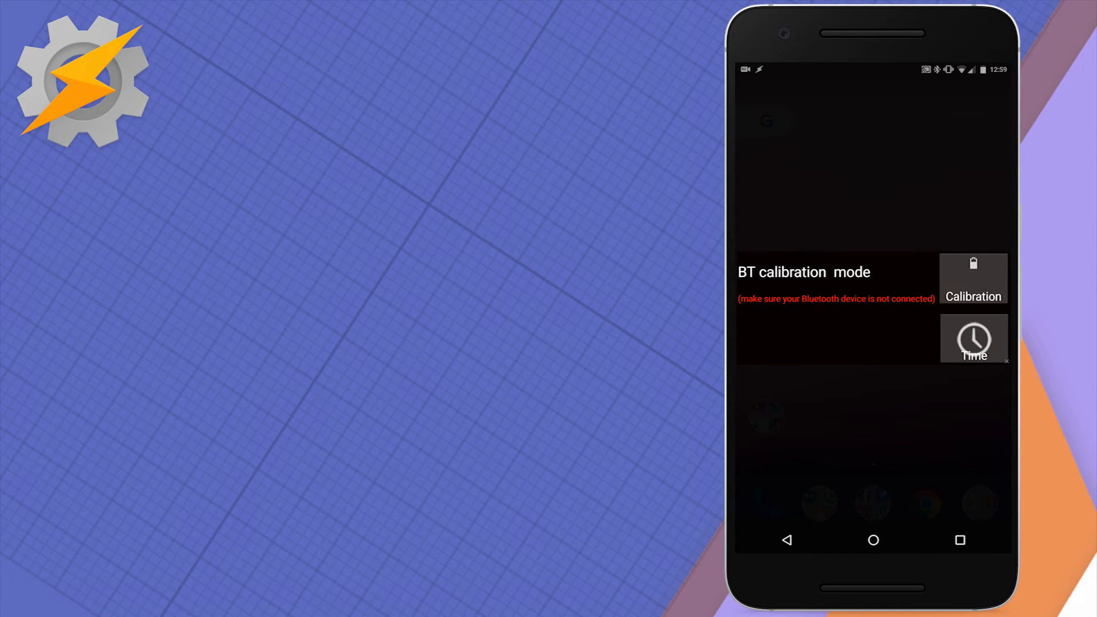
Set the BT Start Time picker to 5 hours 1 minute and confirm it.
click(973, 339)
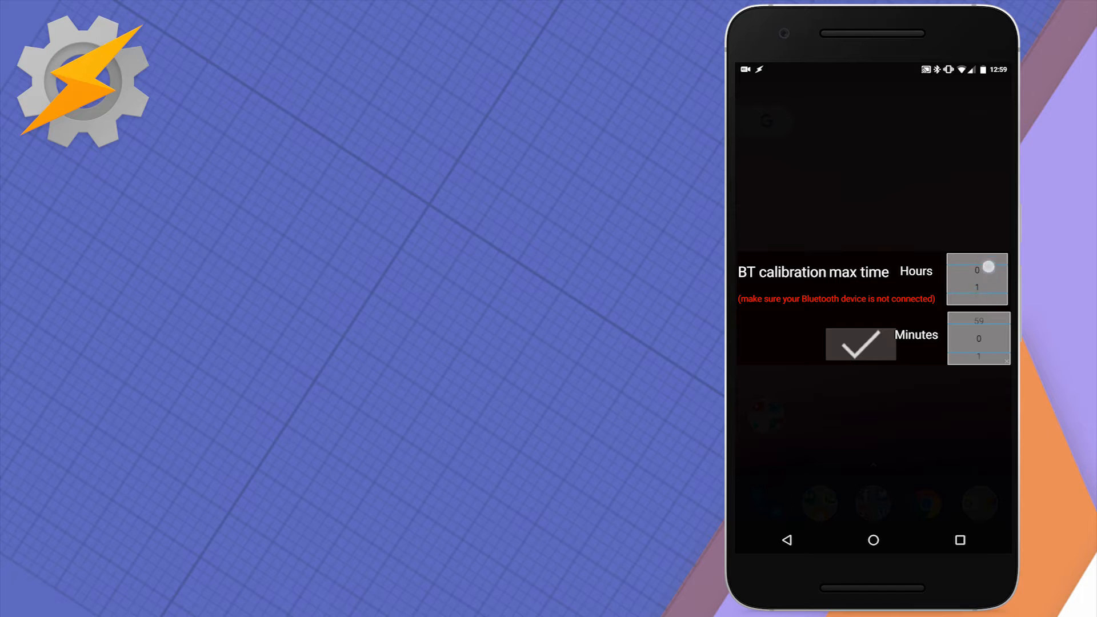
drag(976, 280, 977, 202)
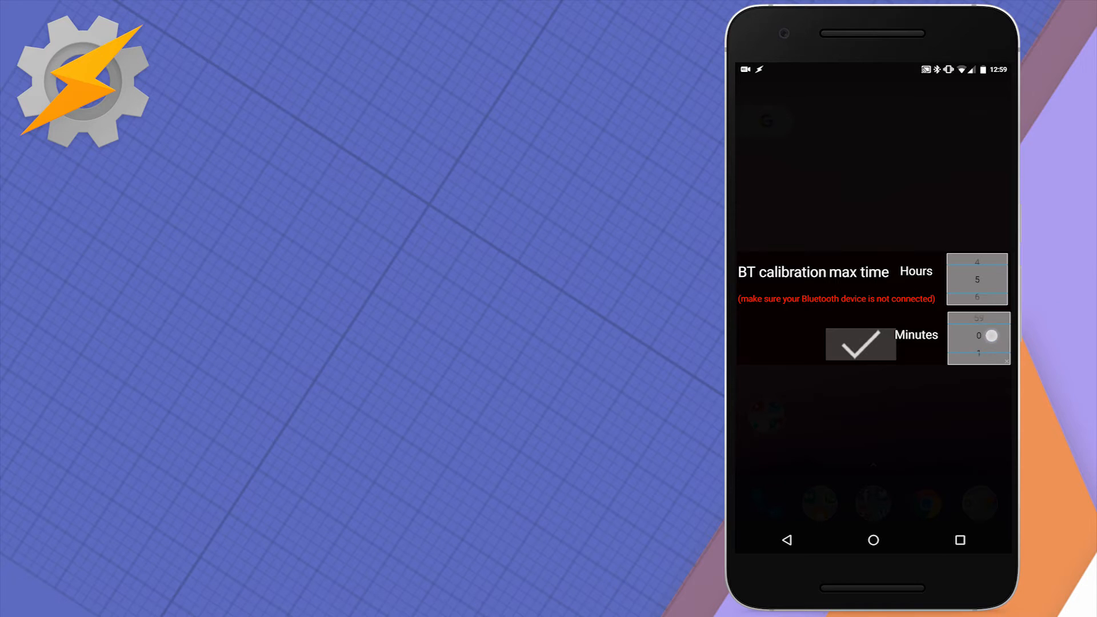
scroll(down, 3)
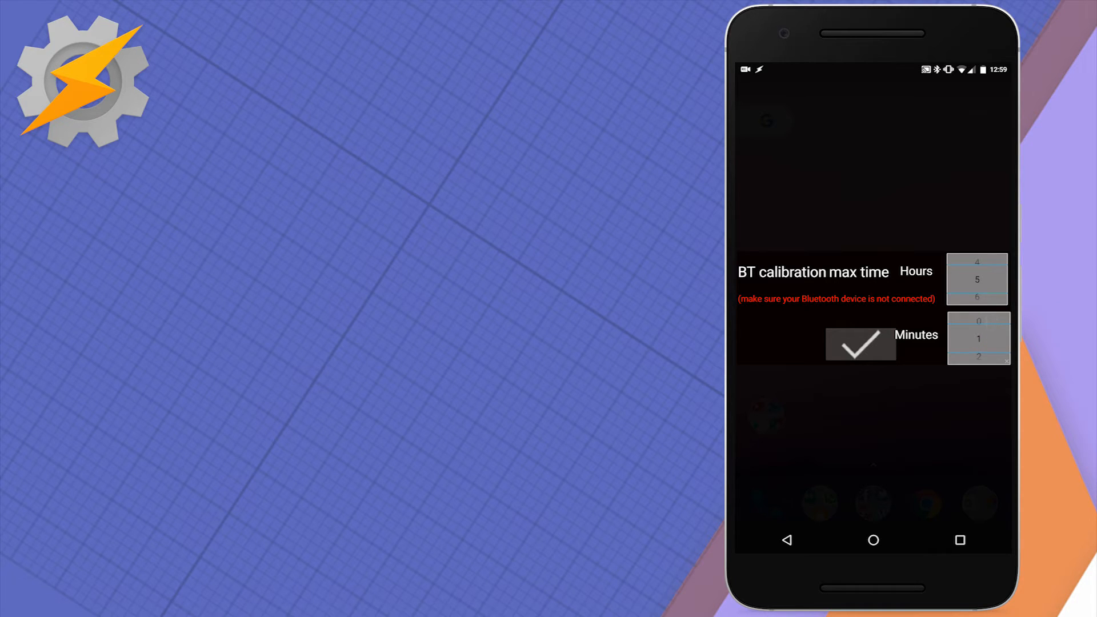
click(860, 344)
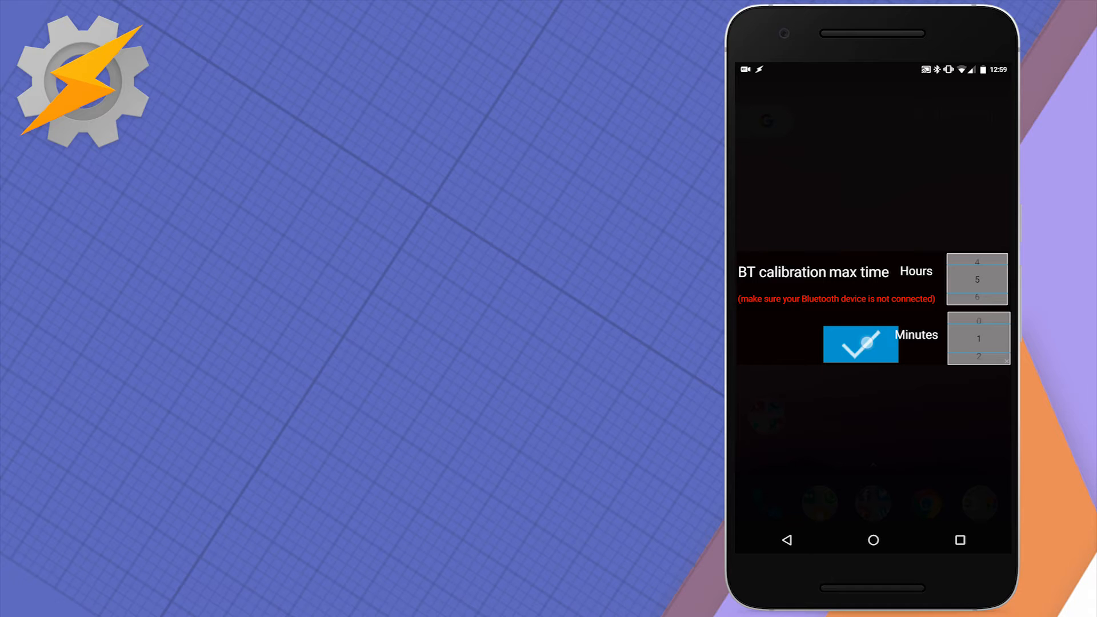
click(860, 343)
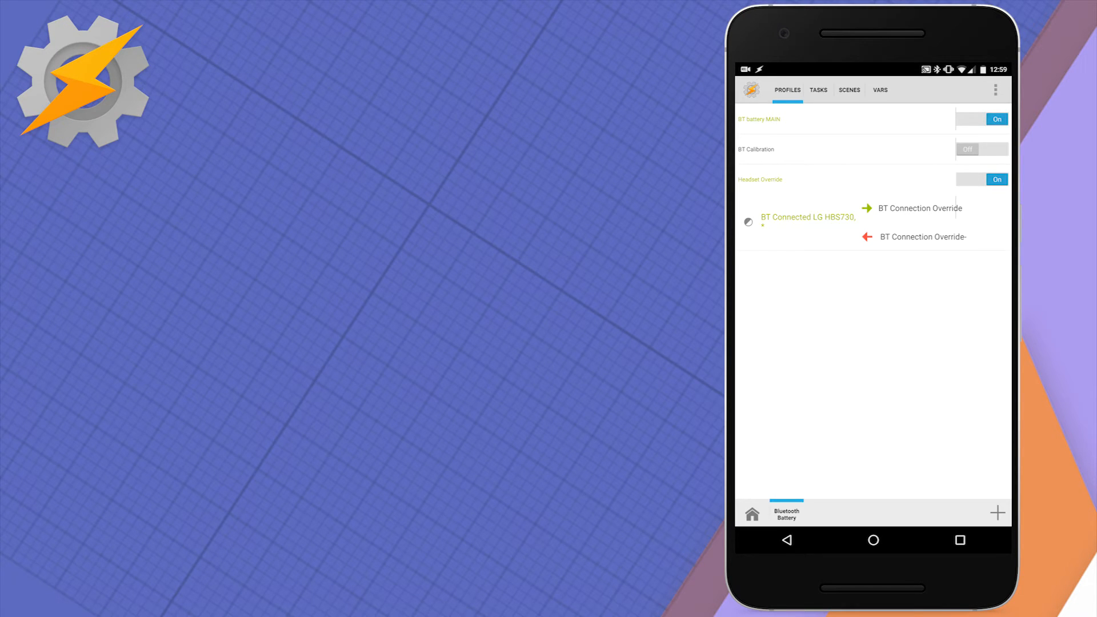
Review the VARS and TASKS tabs, then open BT Connection Override under Headset Override.
click(880, 89)
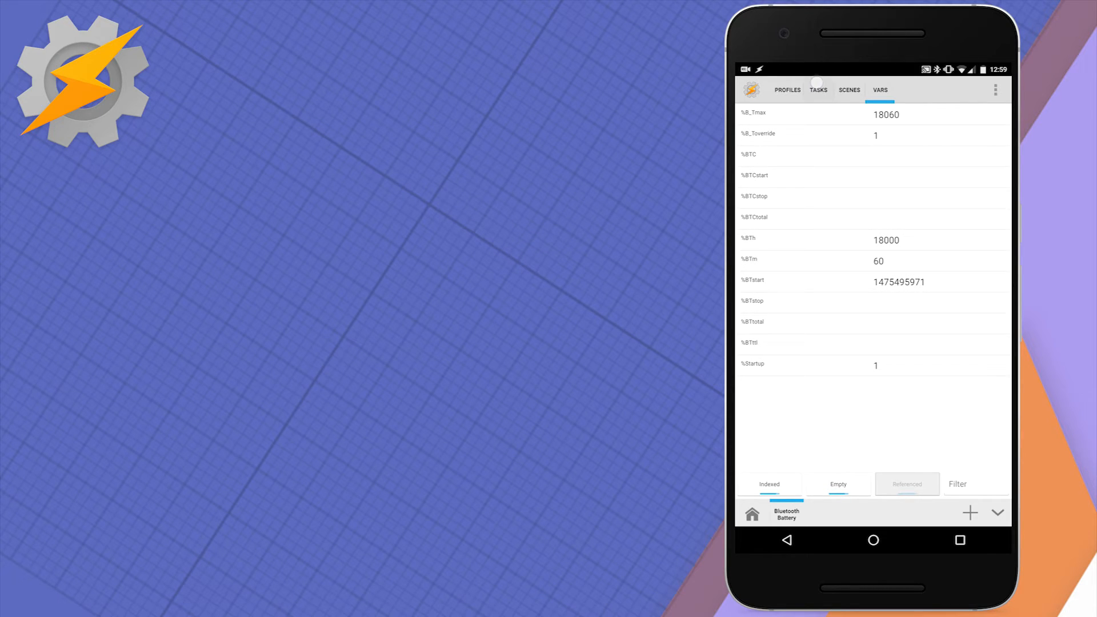
click(818, 90)
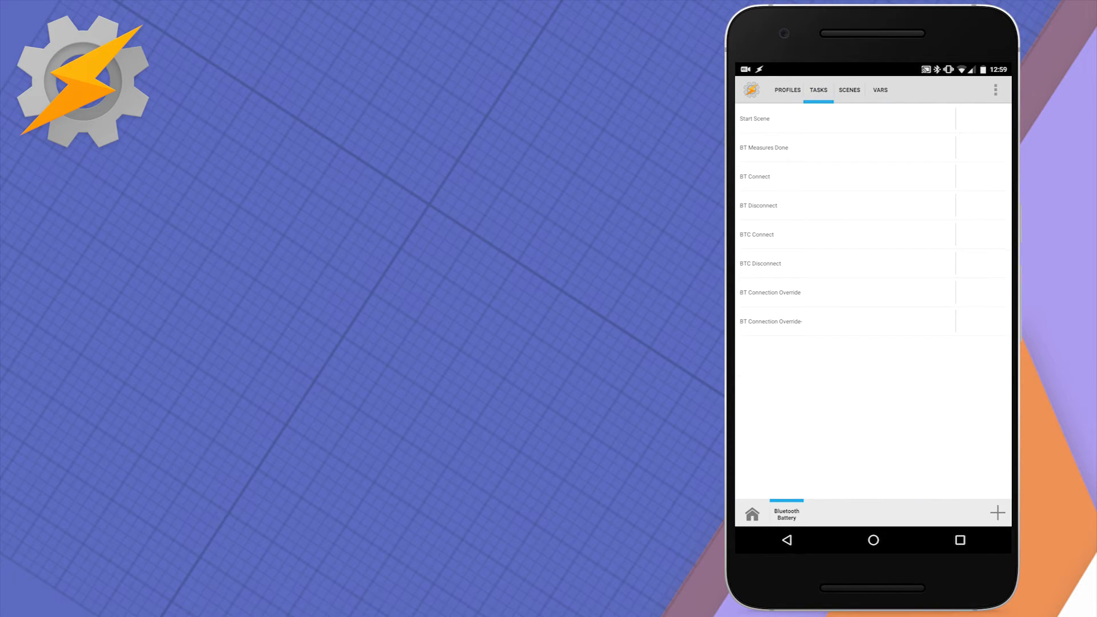
click(787, 90)
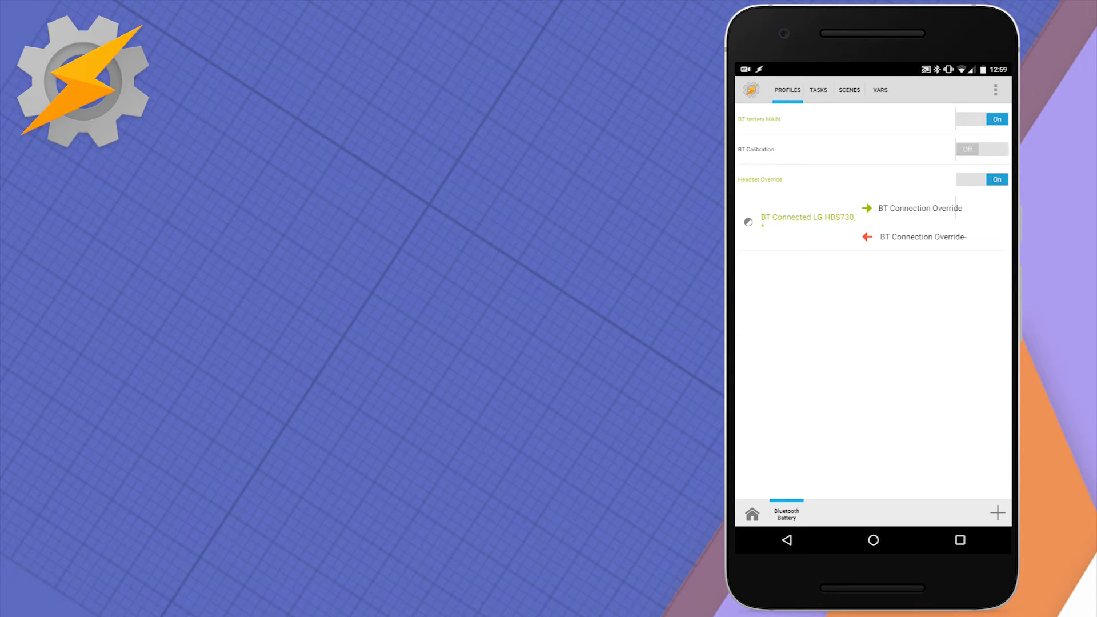
click(921, 208)
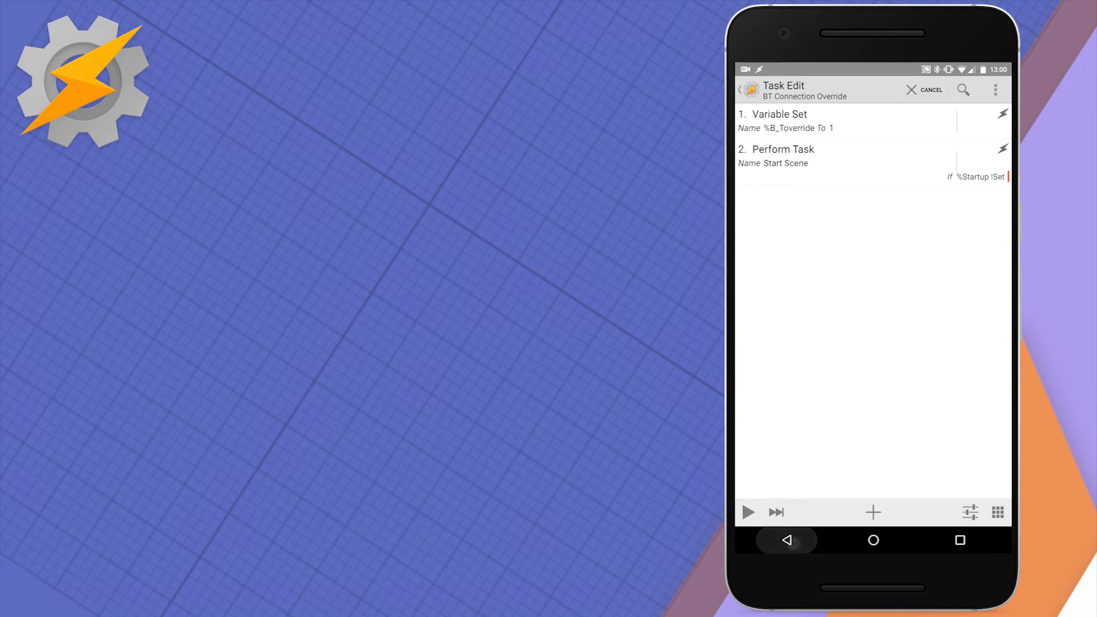
View the BT Connection Override- exit task, then show the Scenes list with BT Start.
click(786, 540)
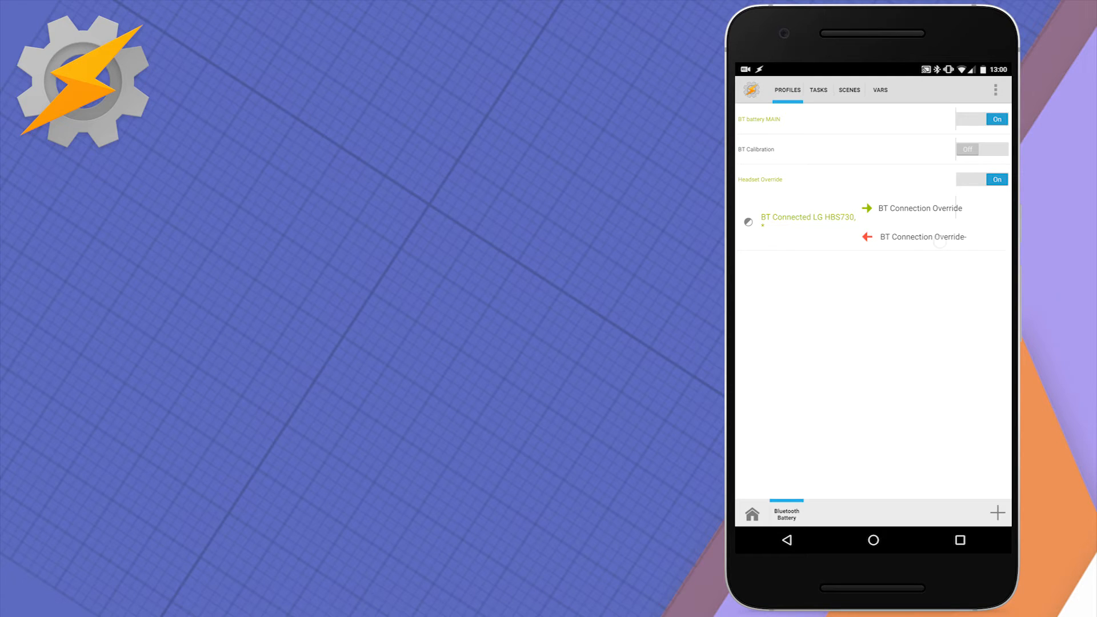
click(921, 237)
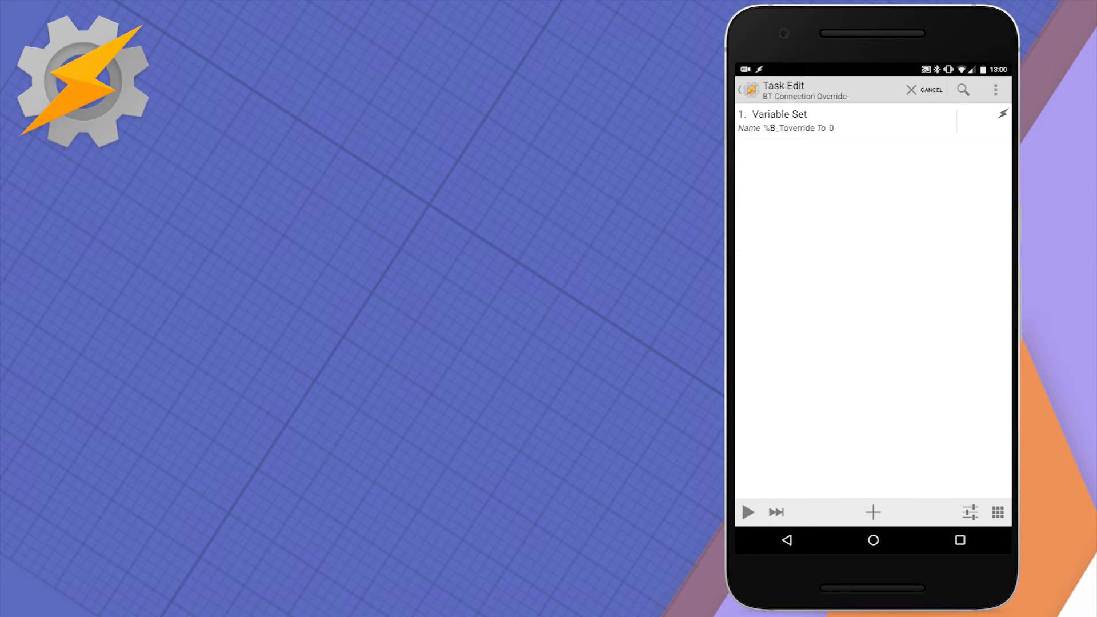
click(786, 539)
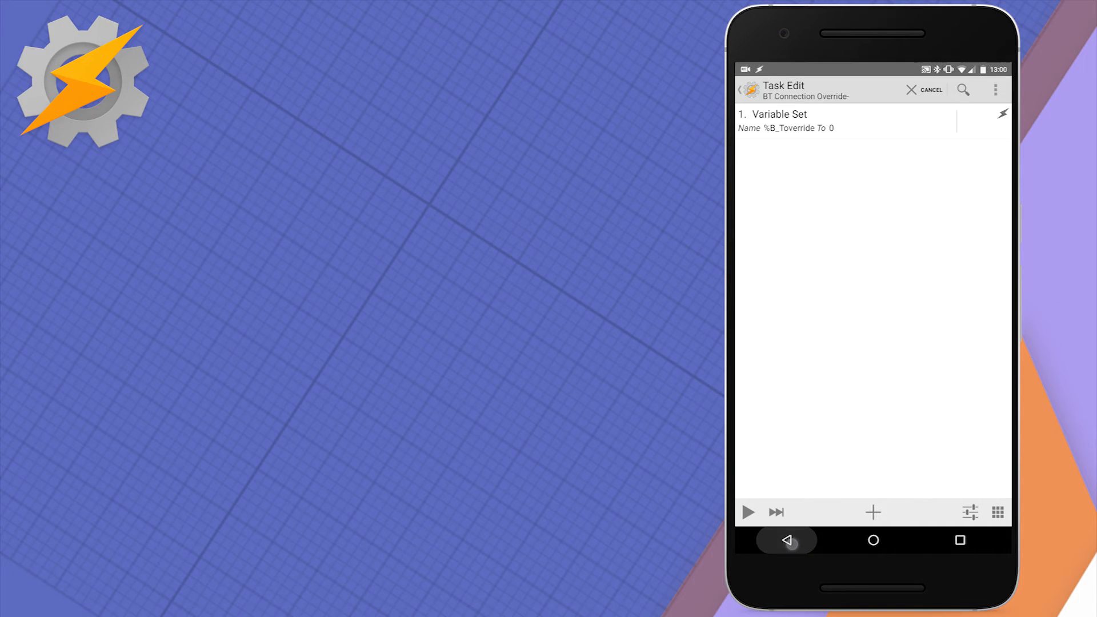
click(786, 540)
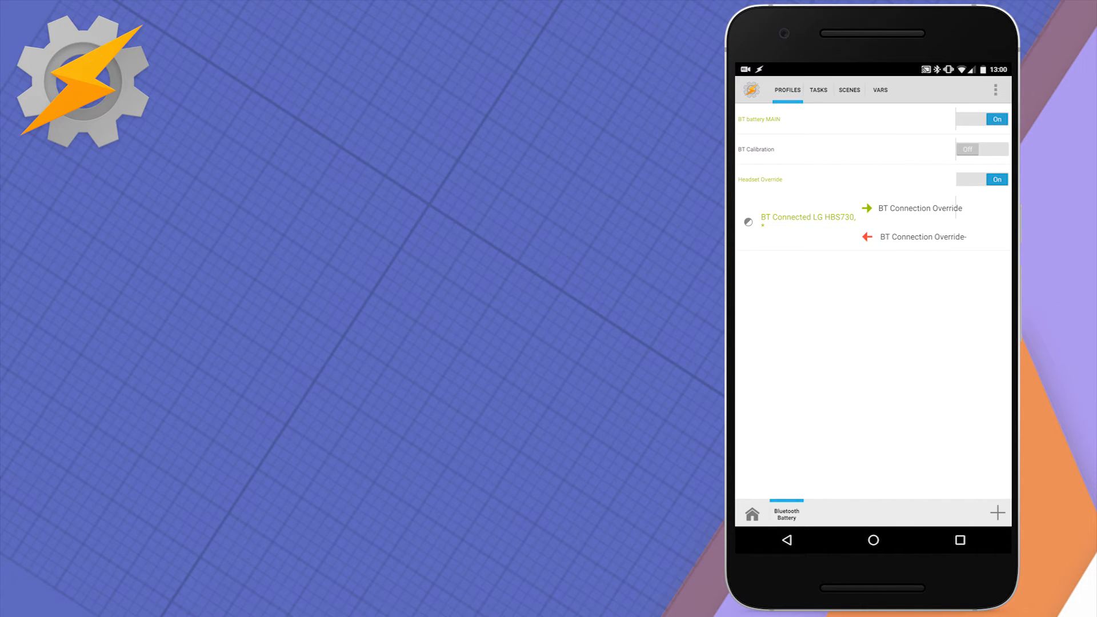
click(848, 90)
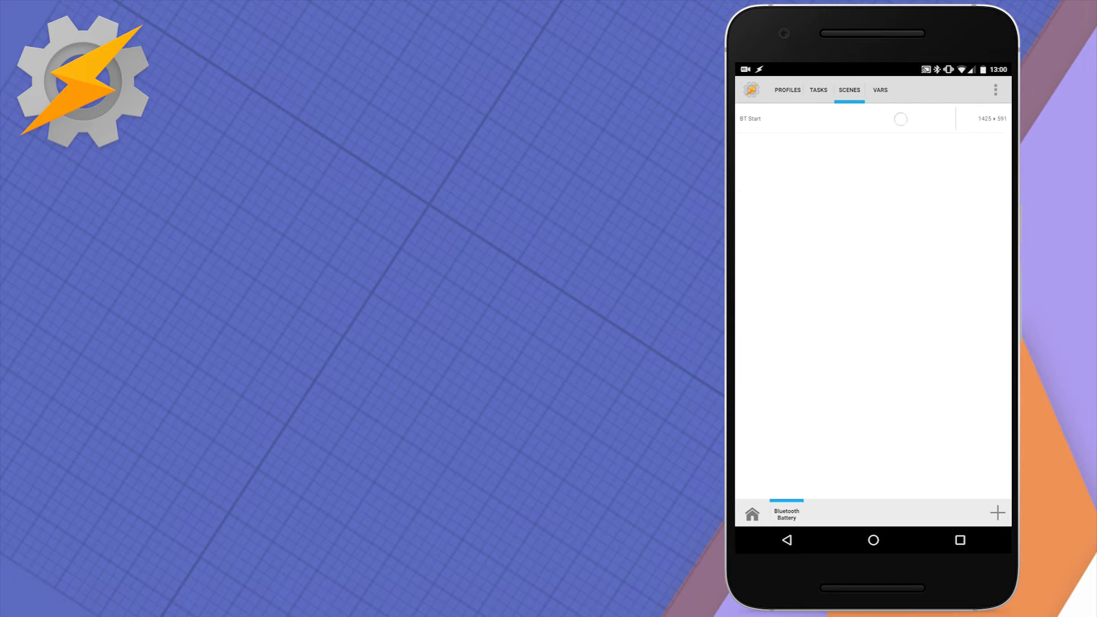
Inspect BT Start's Calibration and Time buttons, then edit the BThour number picker (0–24).
click(755, 119)
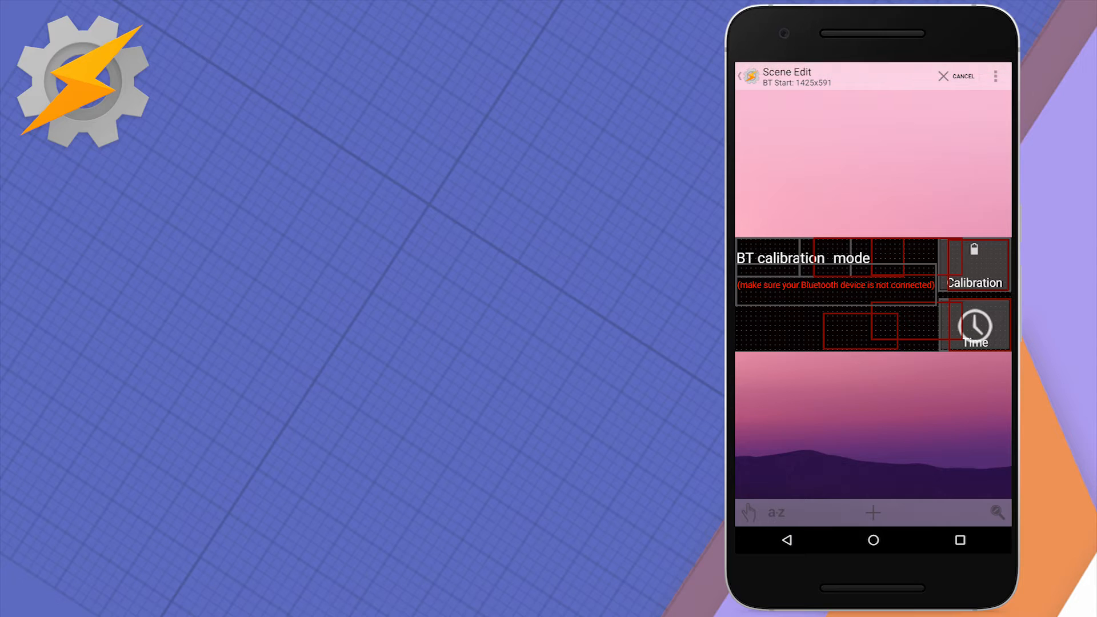
click(974, 266)
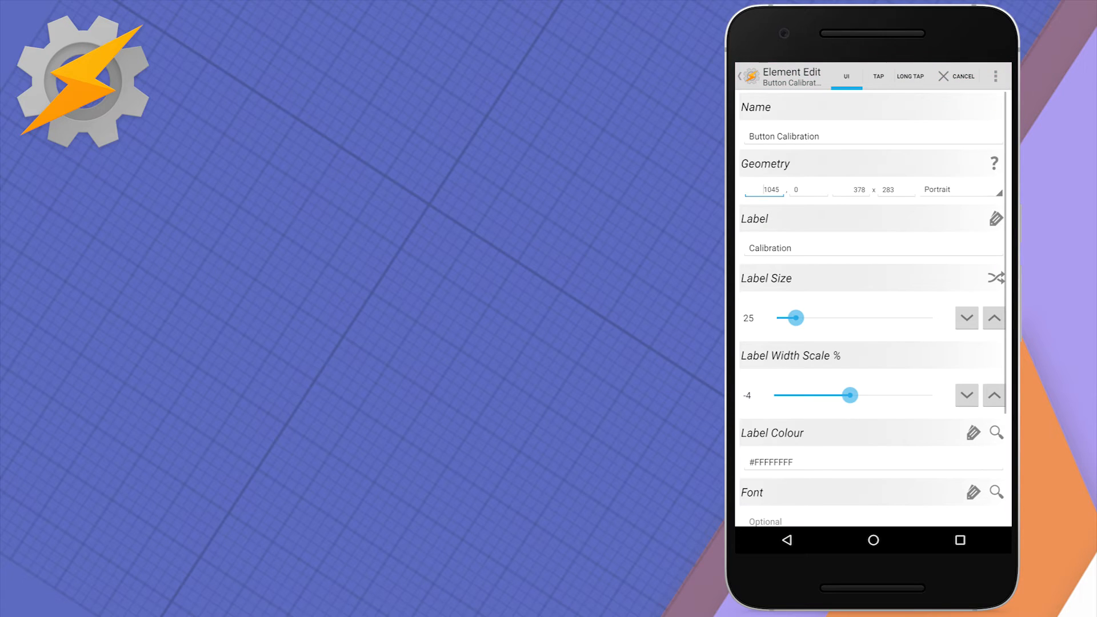
click(876, 76)
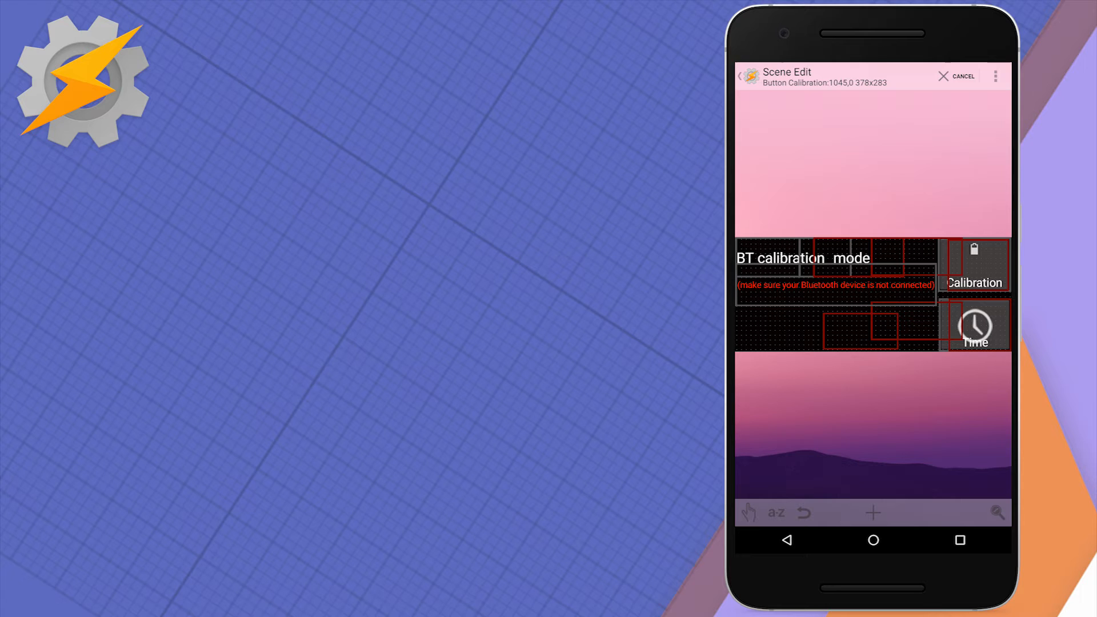
click(973, 324)
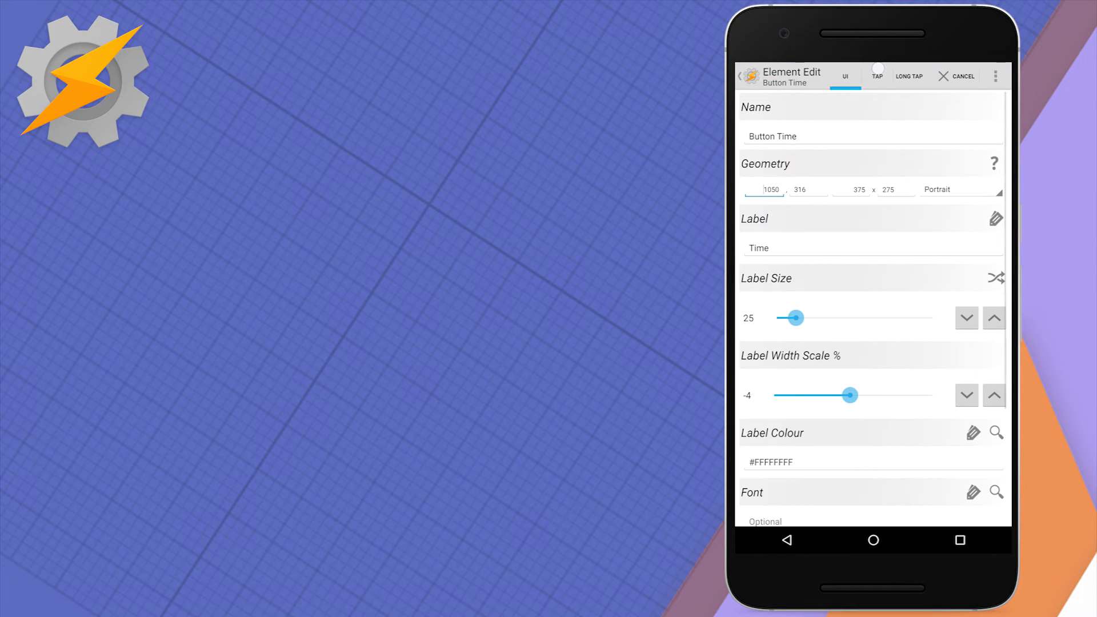
click(876, 76)
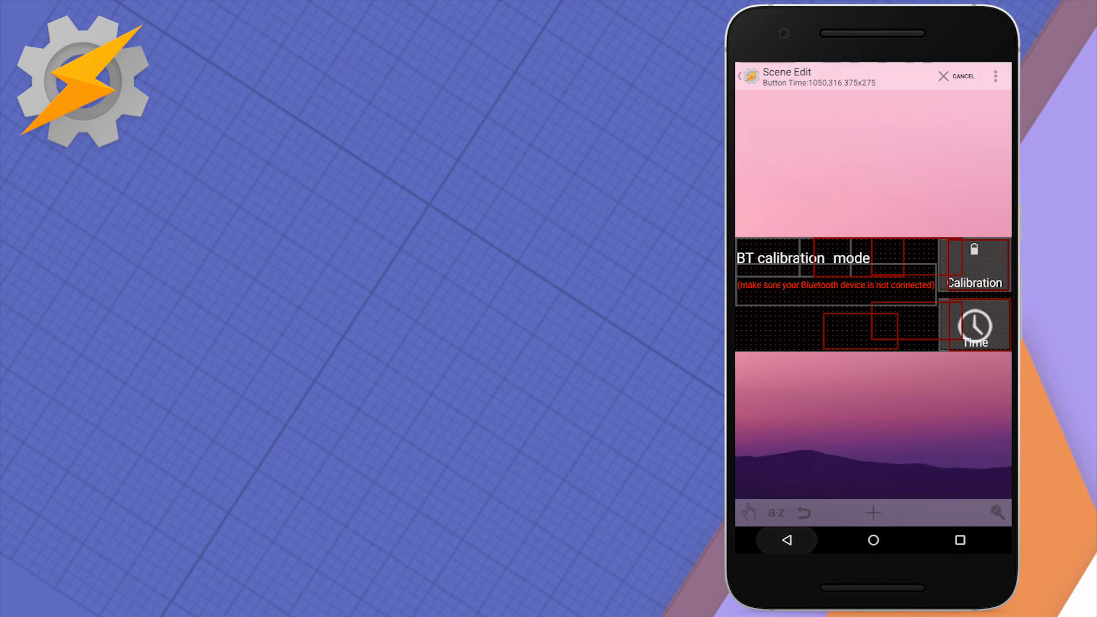
click(975, 265)
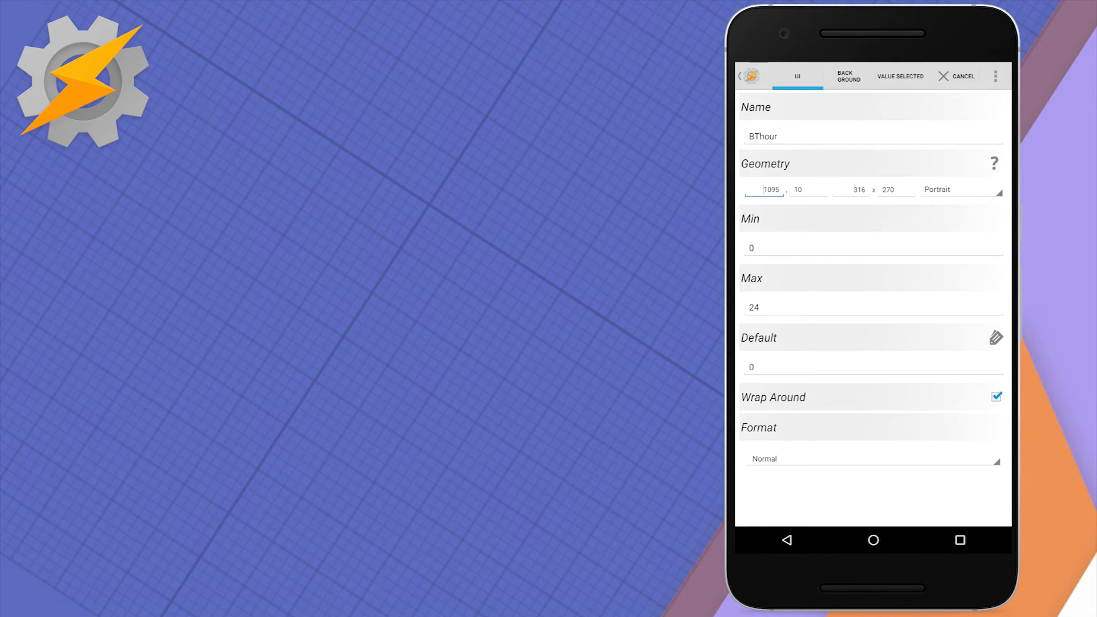
Check BThour's value-selected task setting %BTh to %new_val*3600, then view BTminute.
click(845, 76)
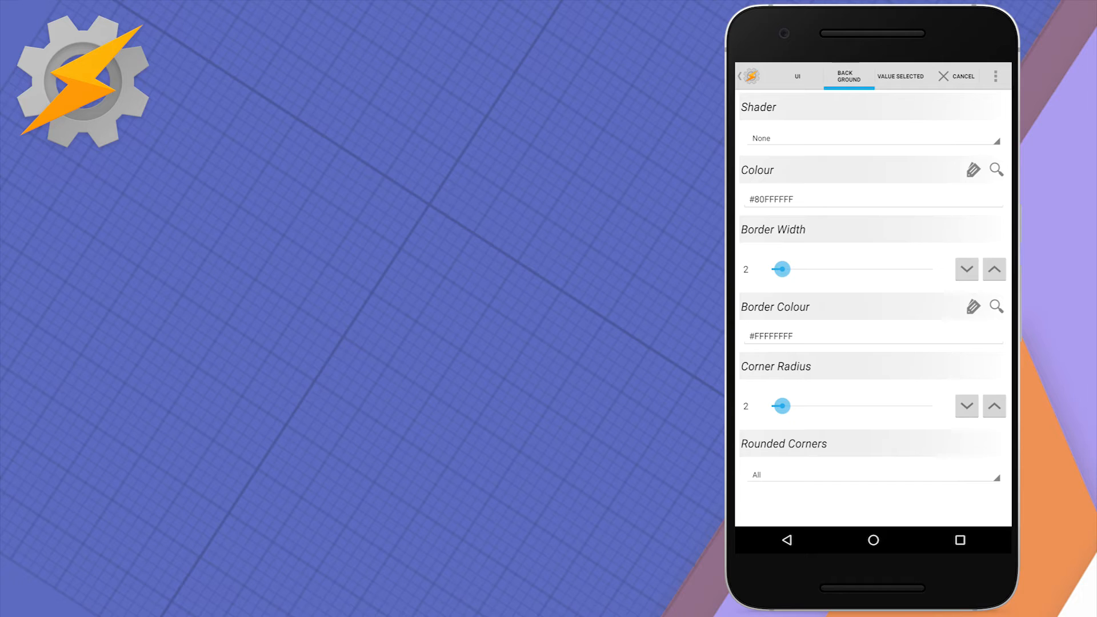
click(900, 76)
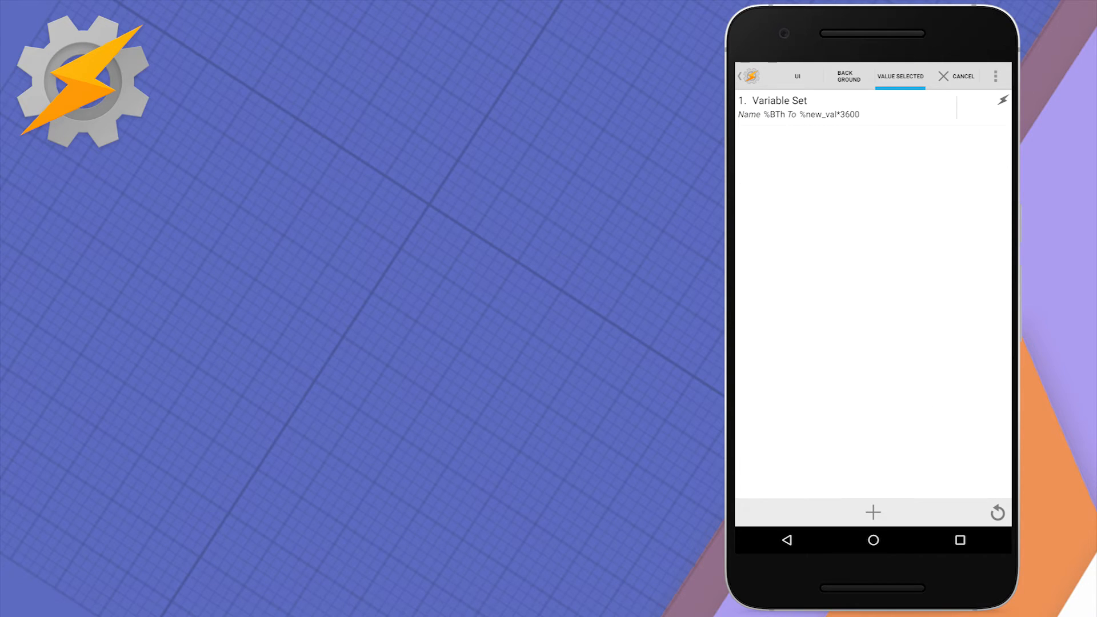
click(787, 539)
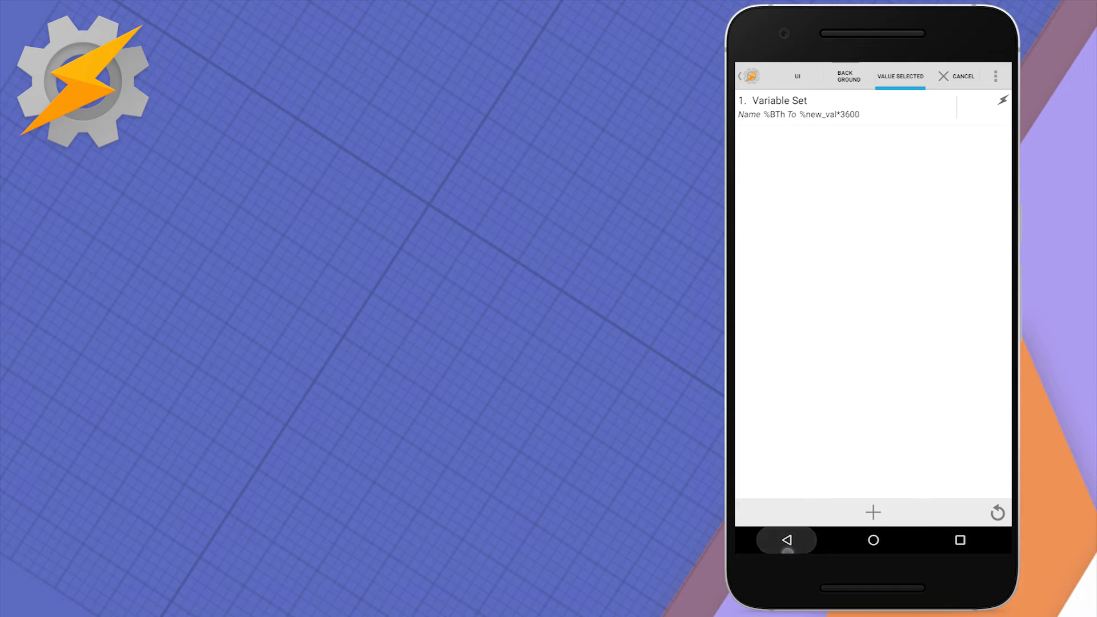
click(786, 540)
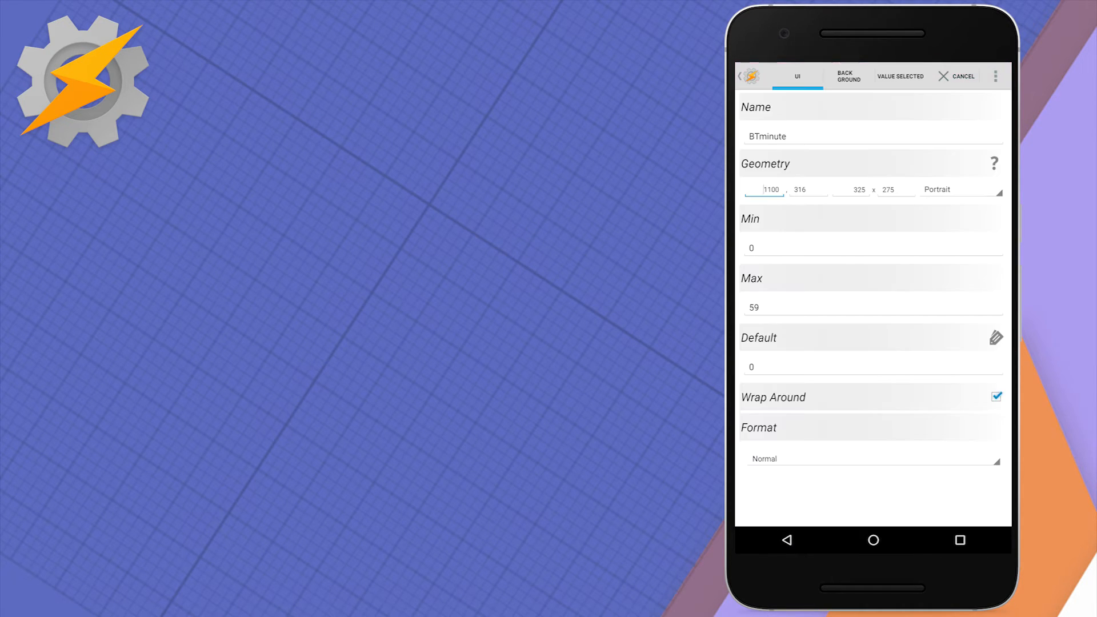
click(900, 76)
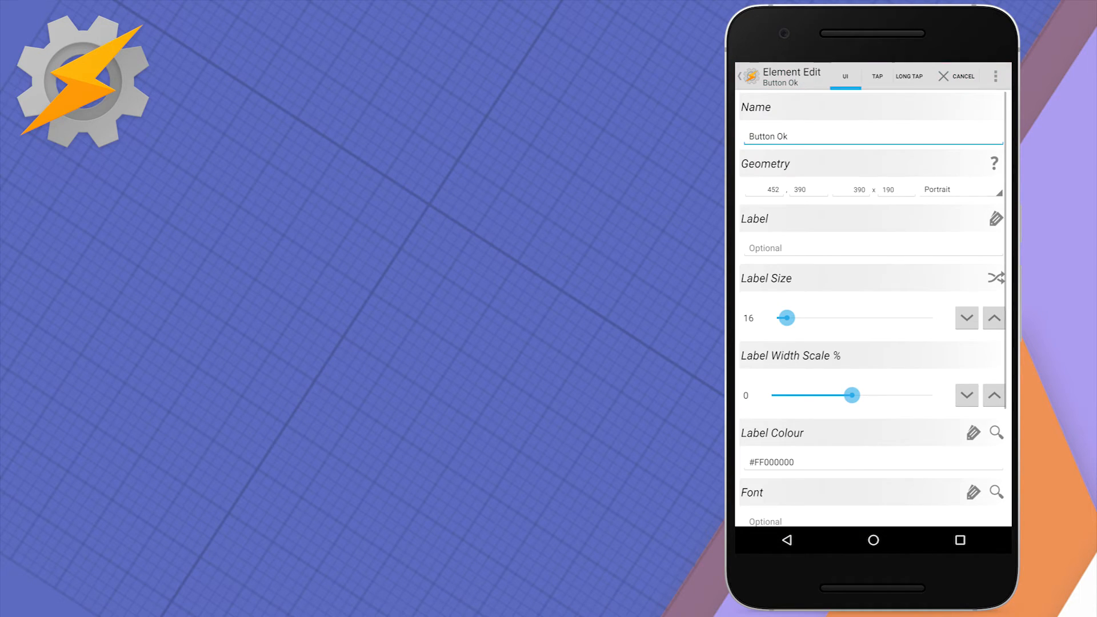
View Button Ok's tap task setting %B_Tmax to %BTh+%BTm, then close the scene editor.
click(876, 76)
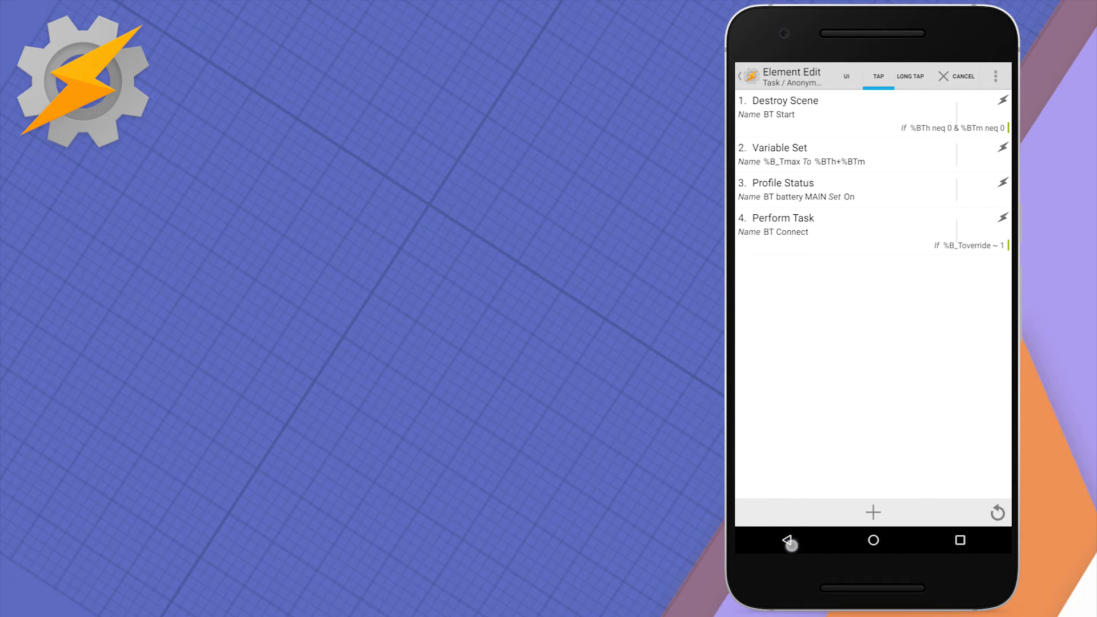
click(786, 540)
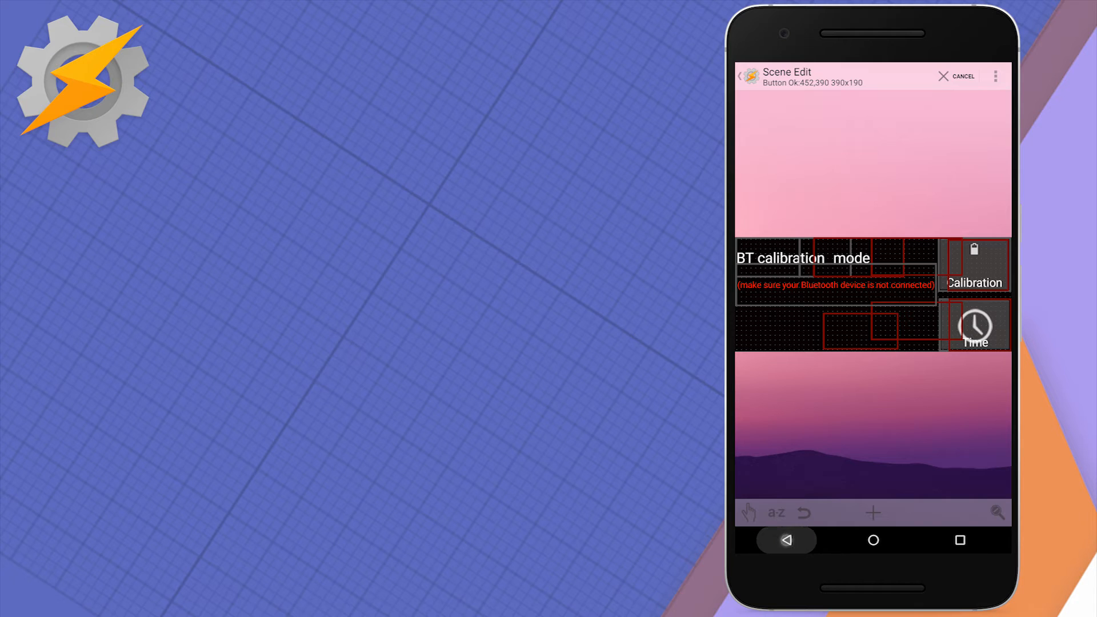
click(962, 75)
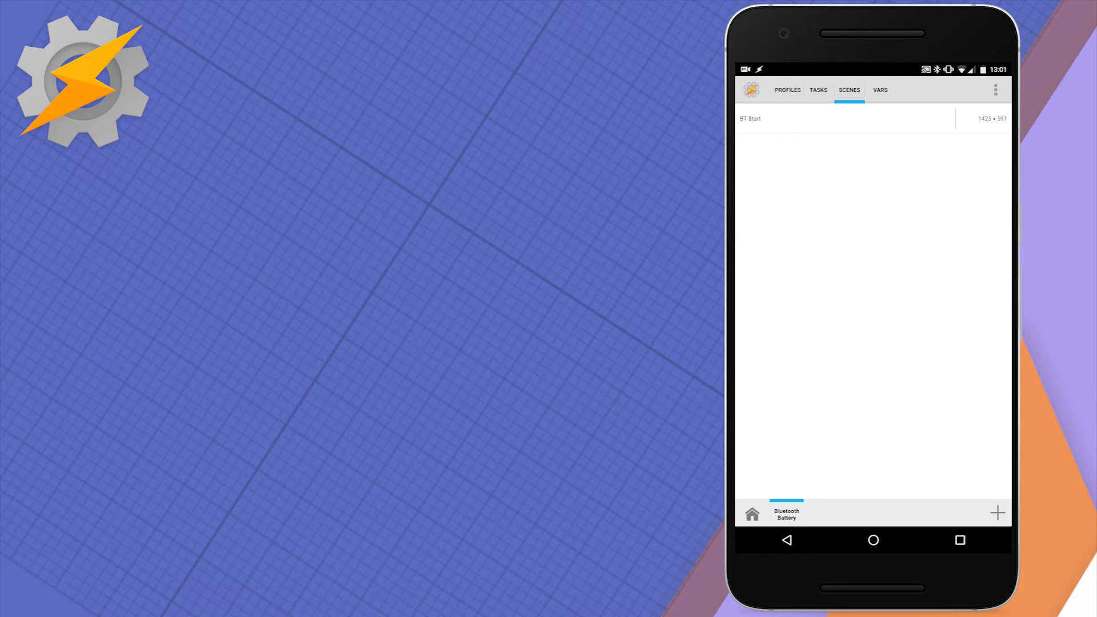
click(787, 90)
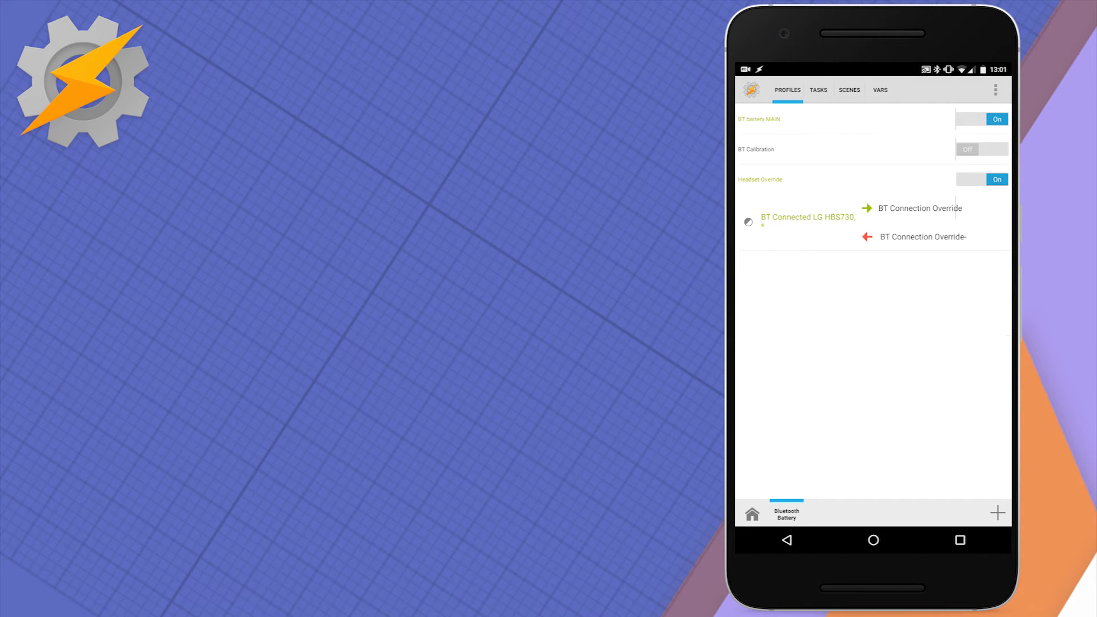
Expand BT Calibration and view BTC Connect (Notify Cancel, %BTCstart set to %TIMES).
click(755, 149)
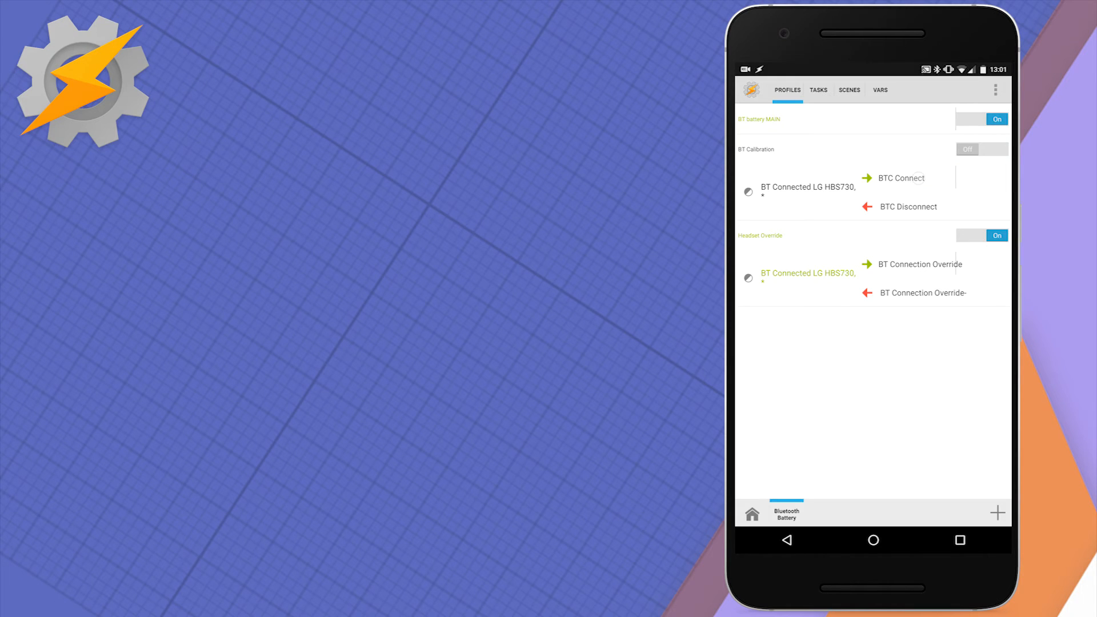
click(902, 178)
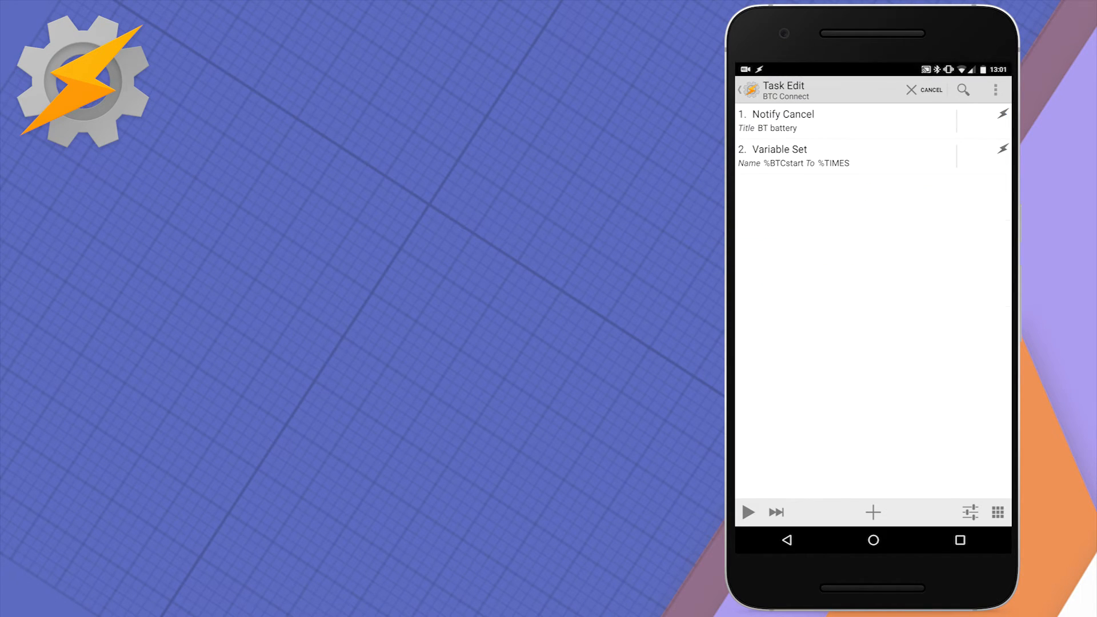
click(785, 539)
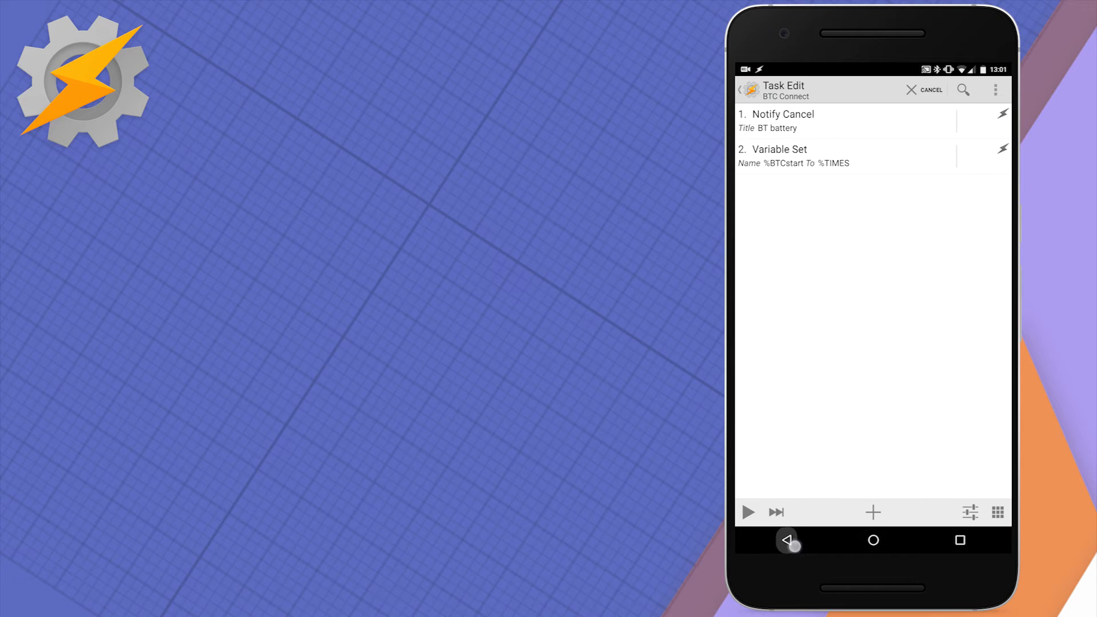
click(789, 540)
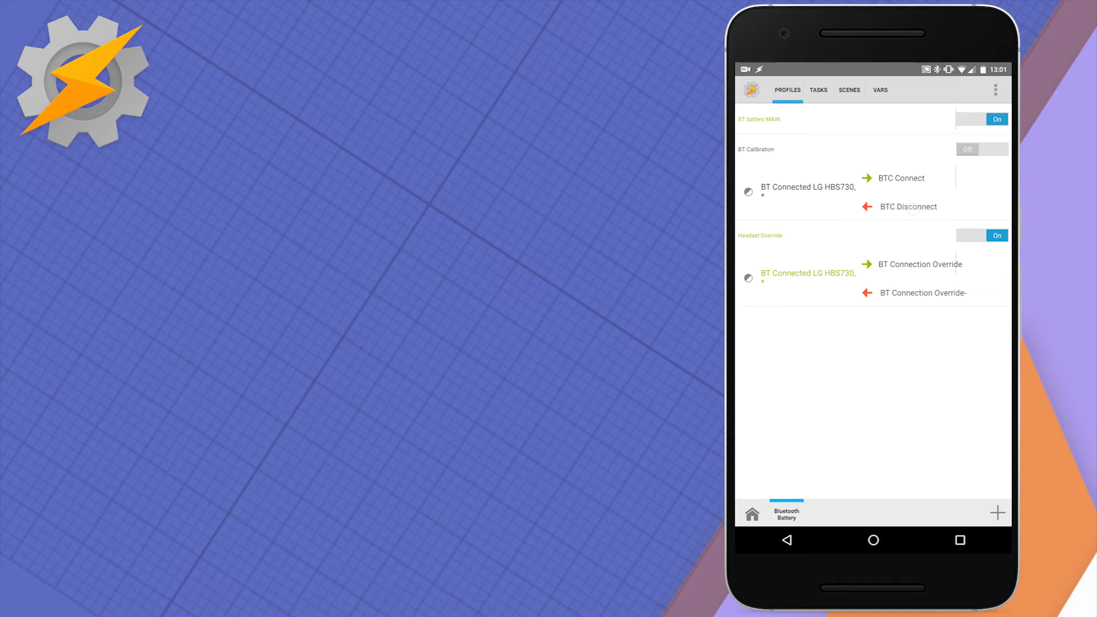
click(908, 206)
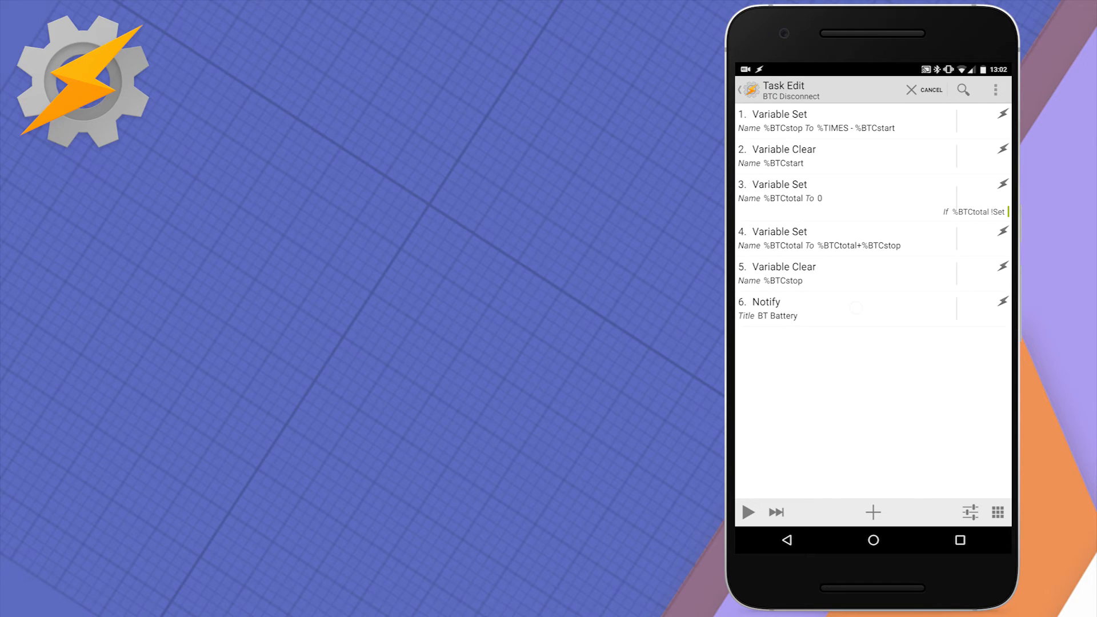
click(767, 308)
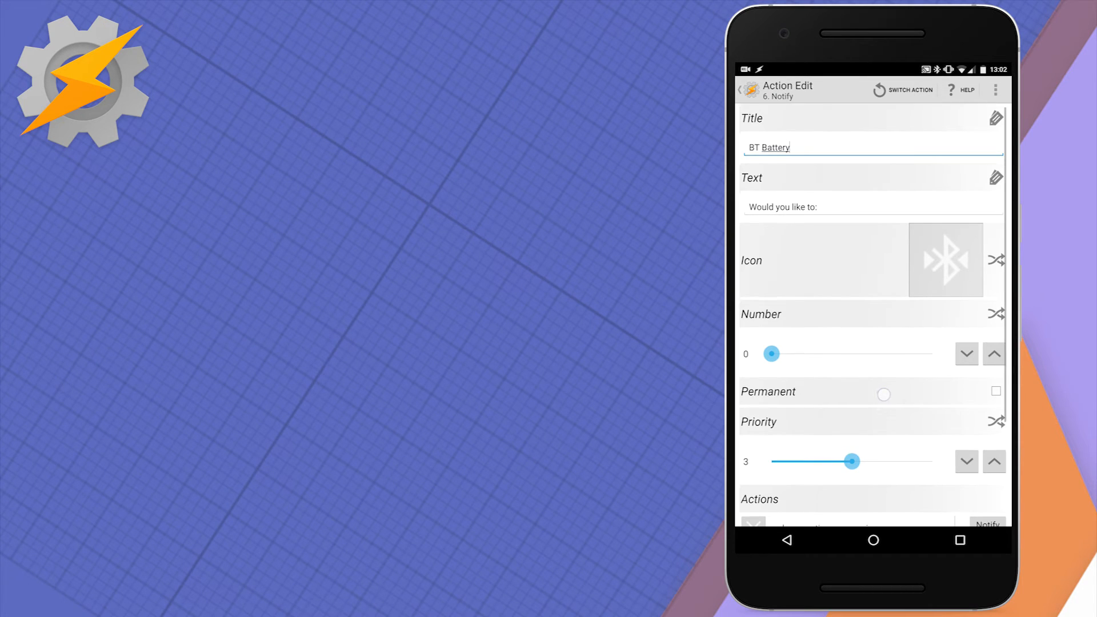
scroll(down, 3)
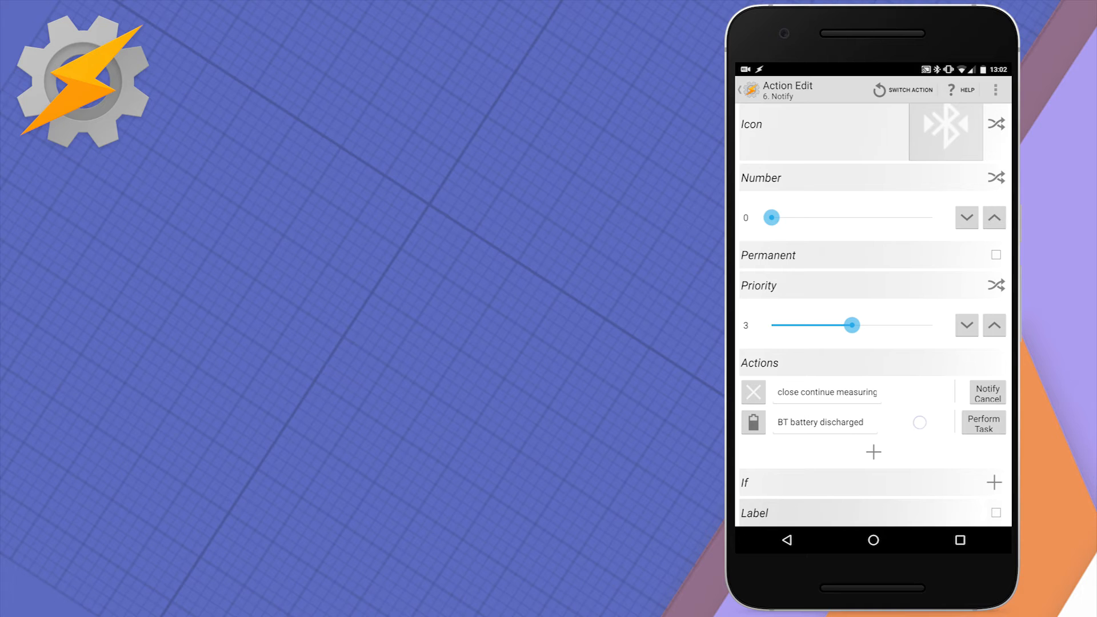
click(786, 539)
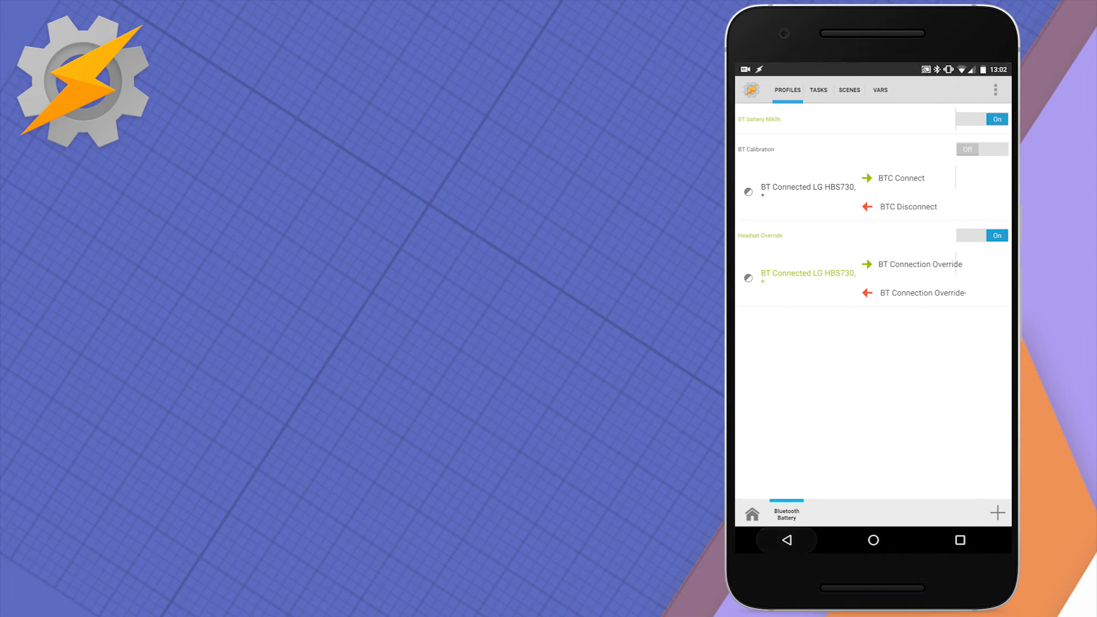
Review the BT Measures Done task, then go back to the profiles list.
click(817, 89)
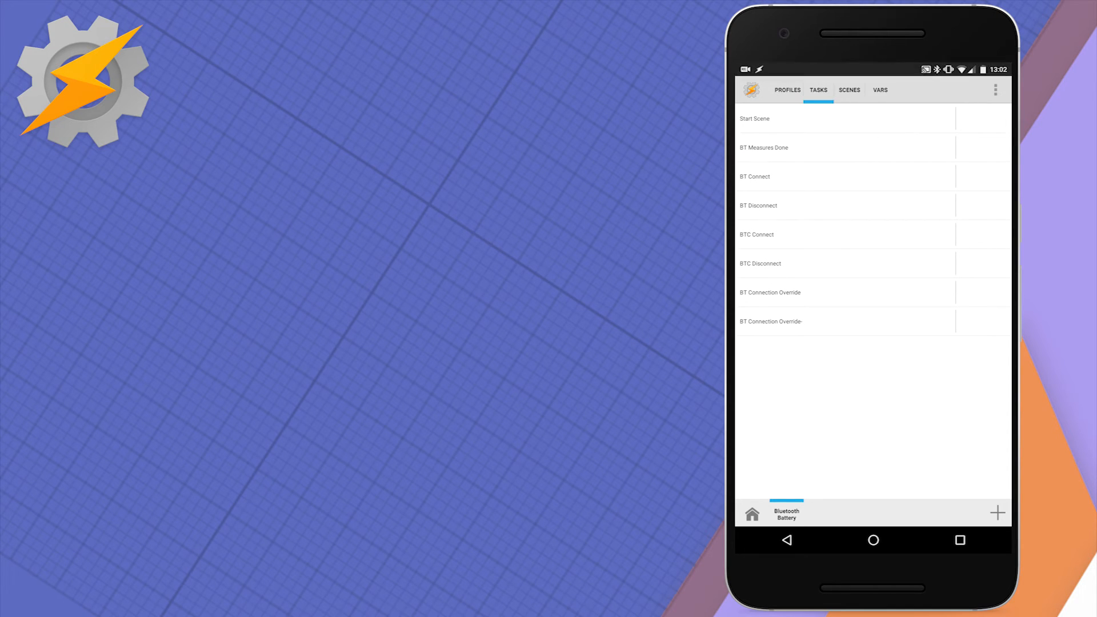
click(764, 147)
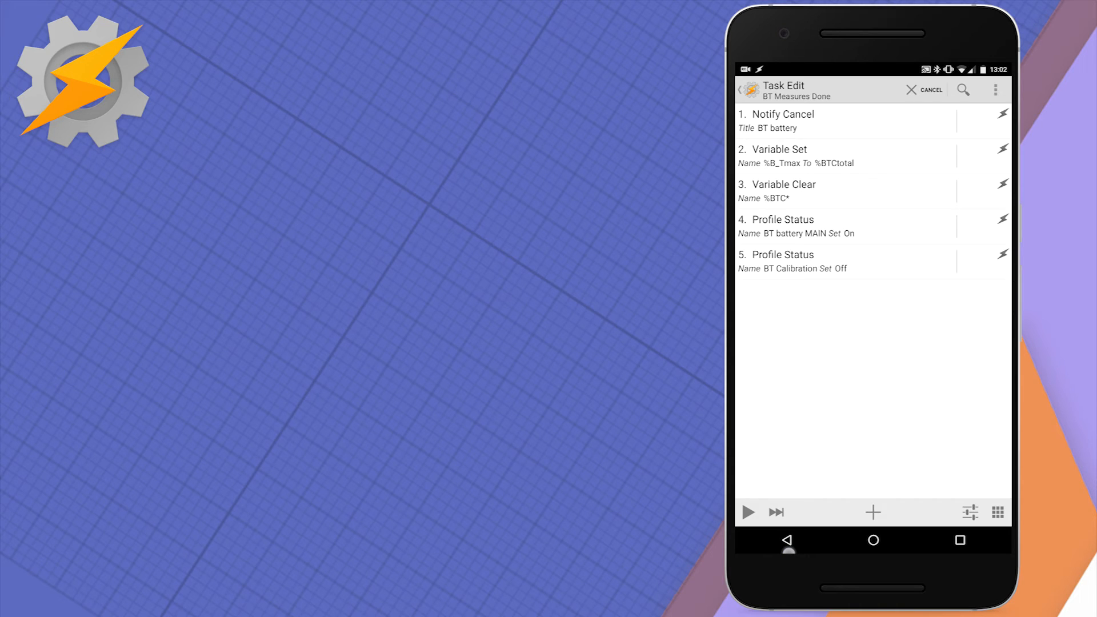
click(786, 539)
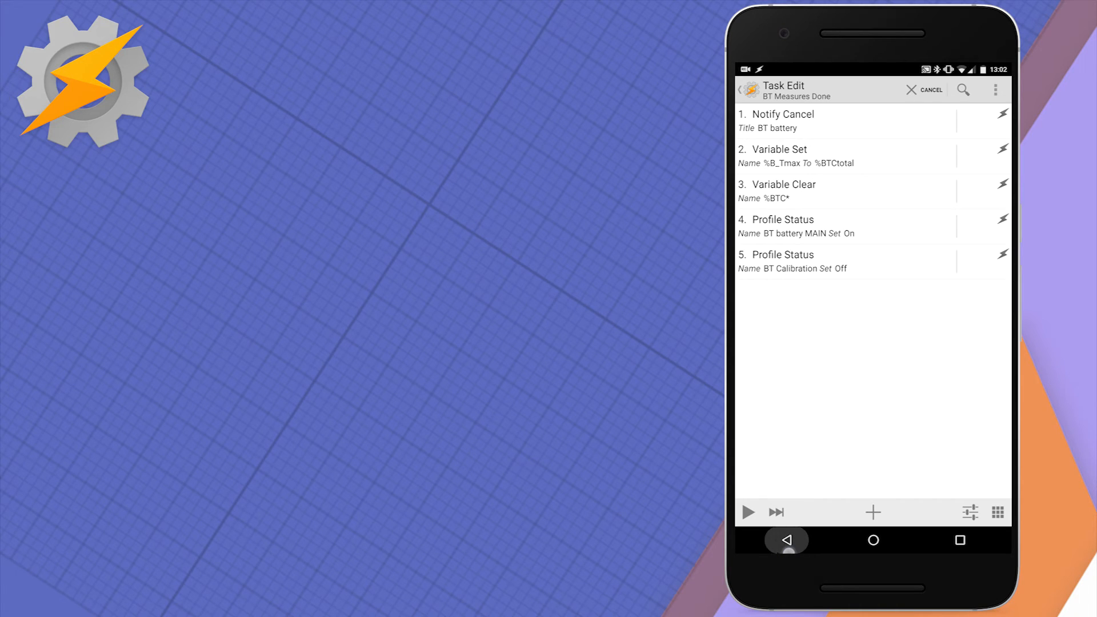
click(911, 89)
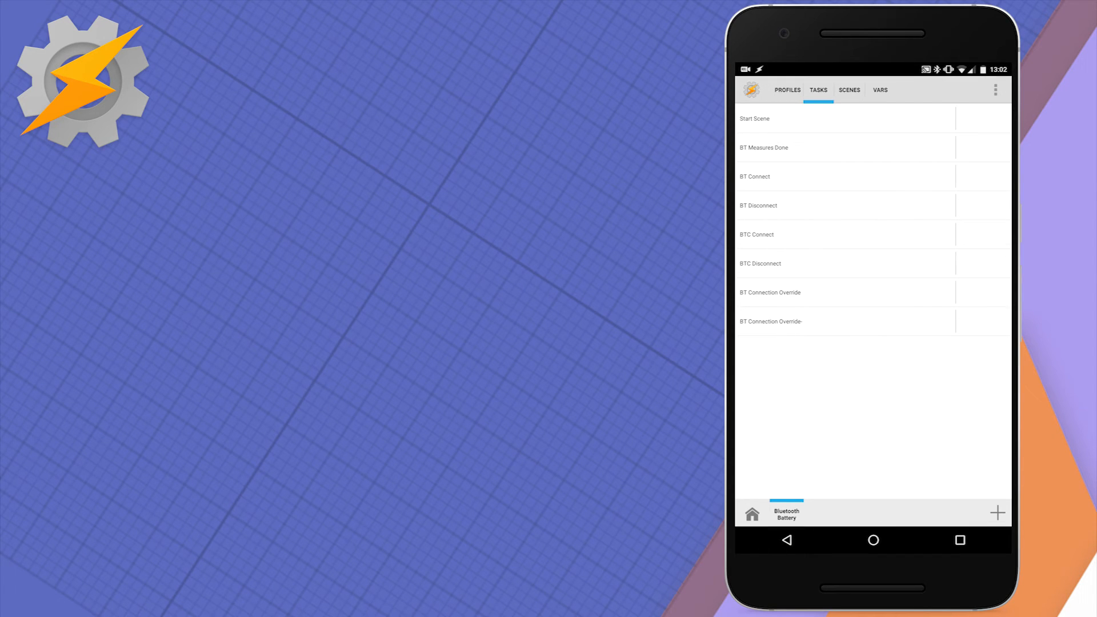
click(786, 90)
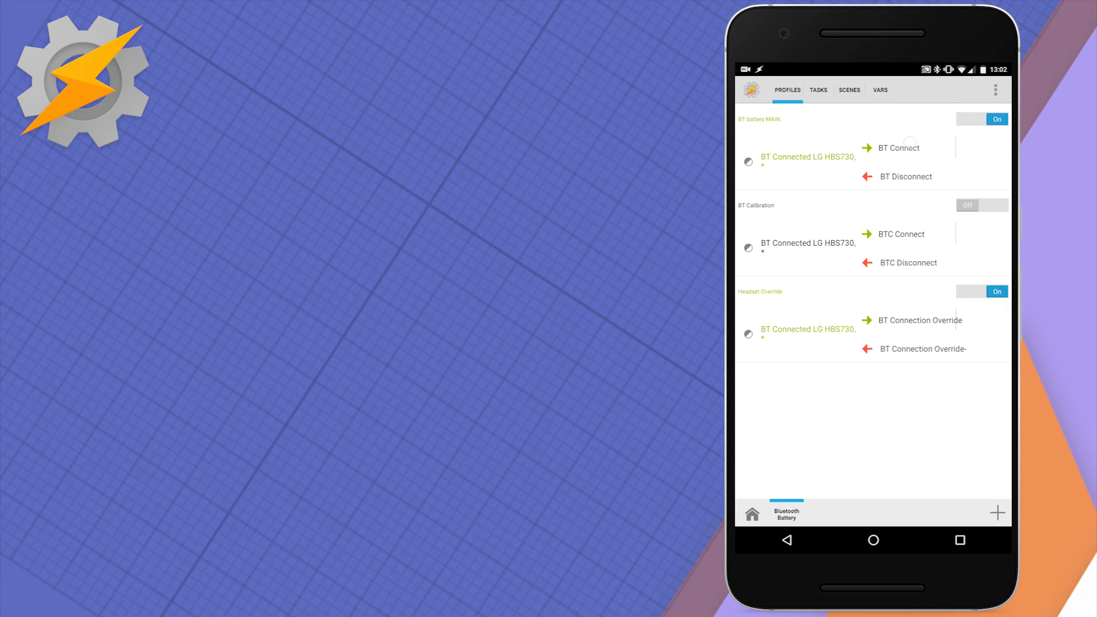
In BT Connect, select the calculation steps and BT Battery notification, then copy them.
click(902, 147)
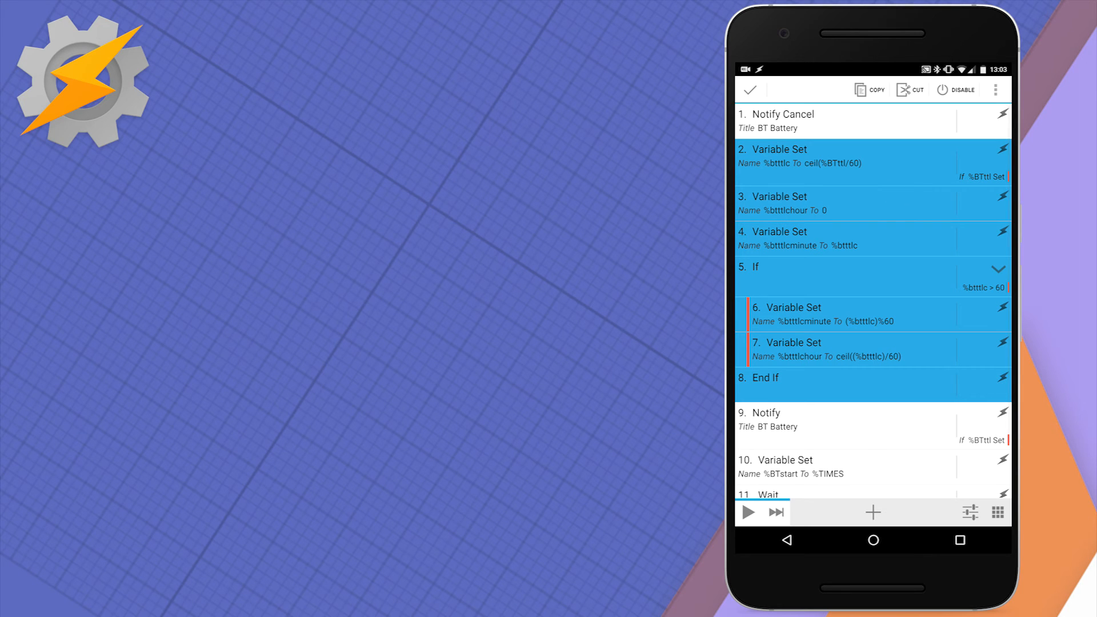
scroll(down, 3)
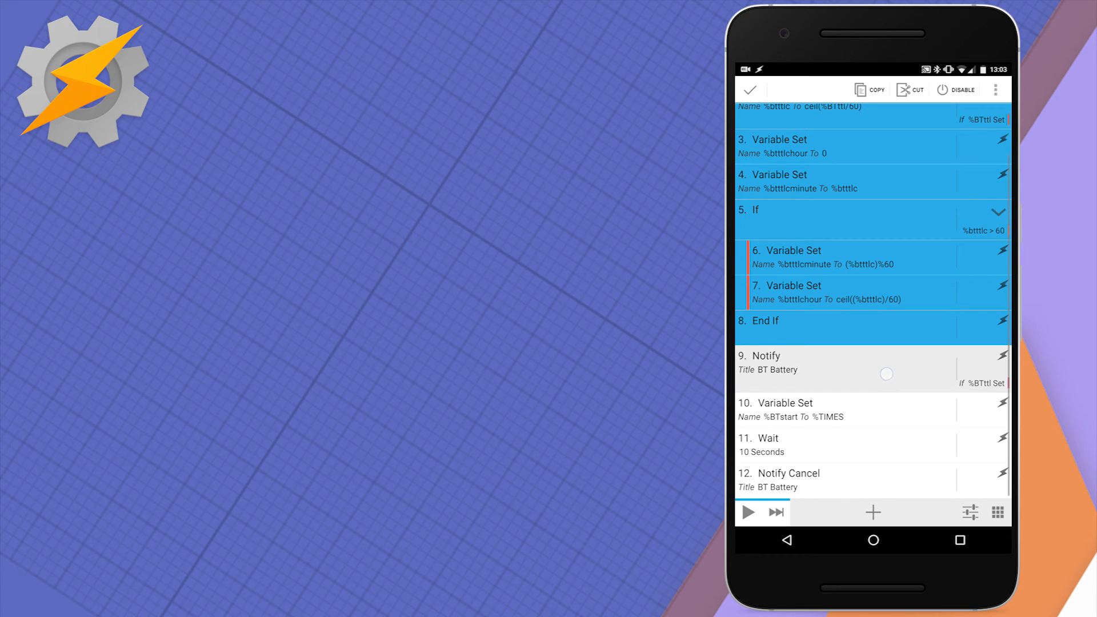
click(872, 370)
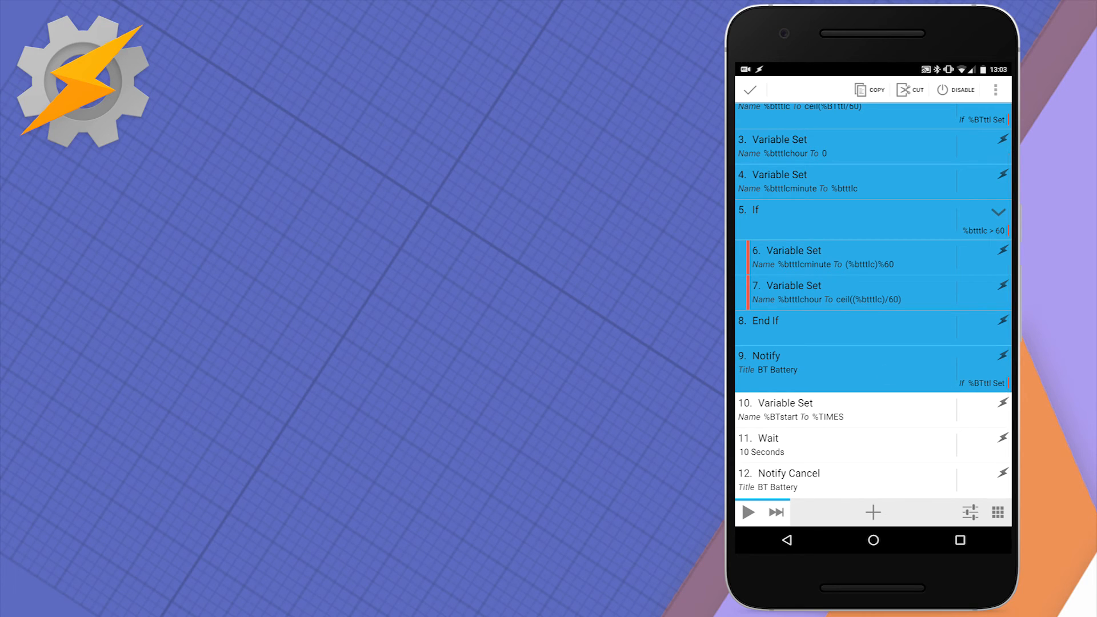
click(786, 540)
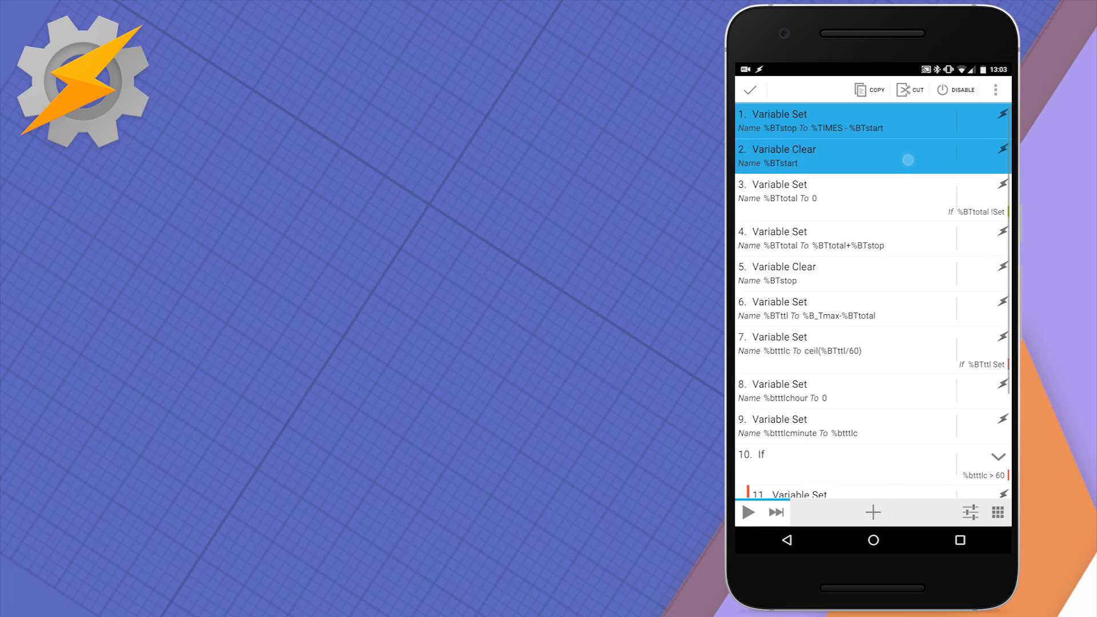
In BT Disconnect, select the running-total and time-calculation steps, then clear the selection.
click(871, 198)
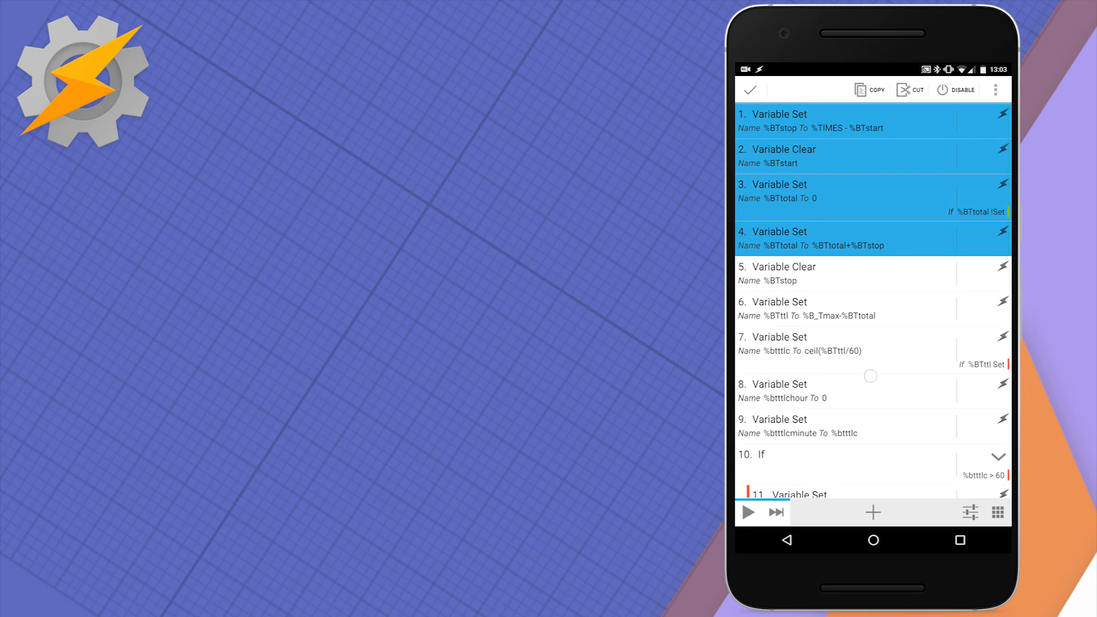
scroll(down, 3)
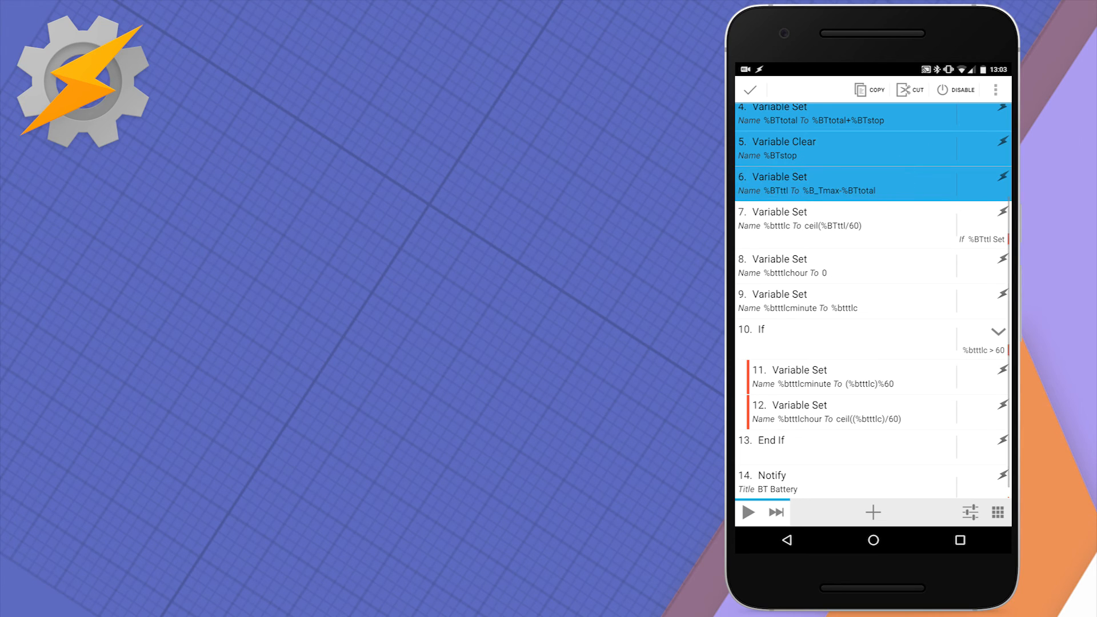
click(872, 225)
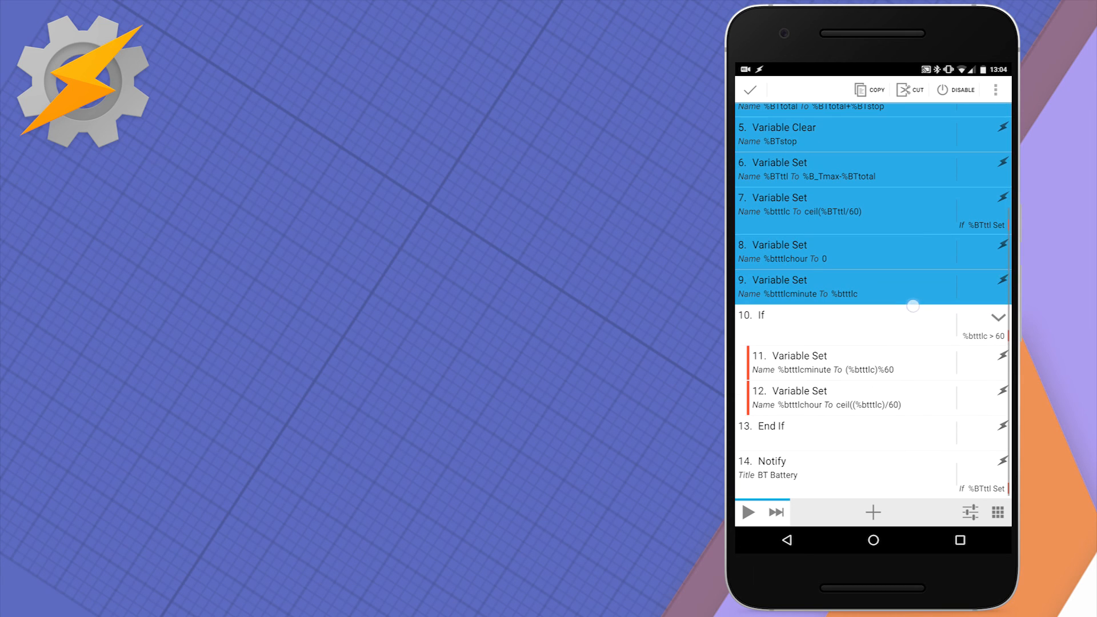
drag(913, 306, 922, 269)
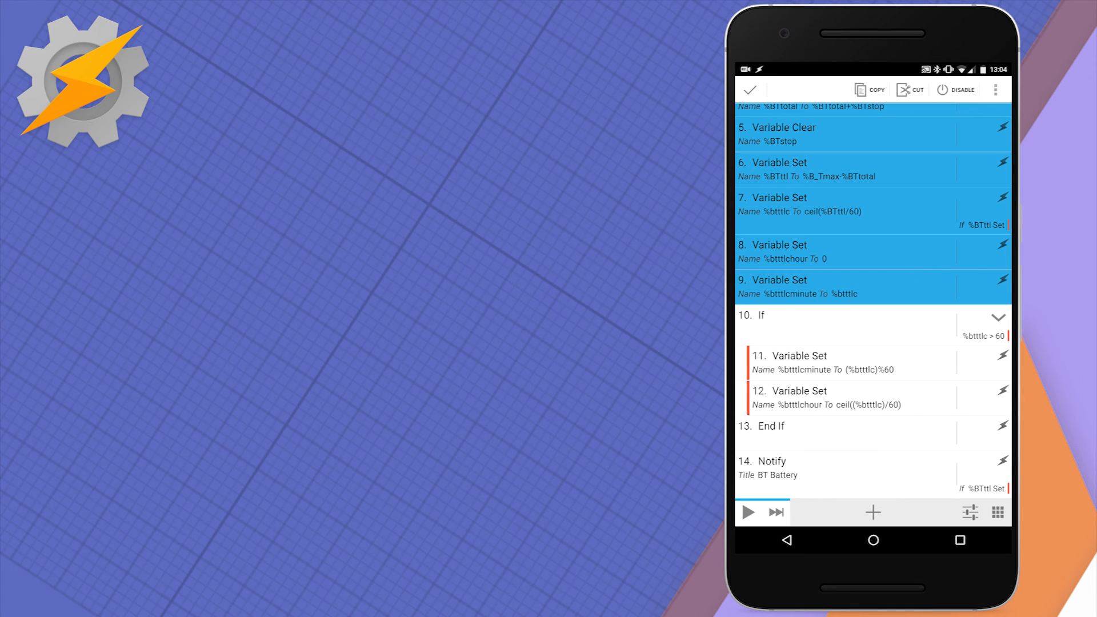
click(868, 324)
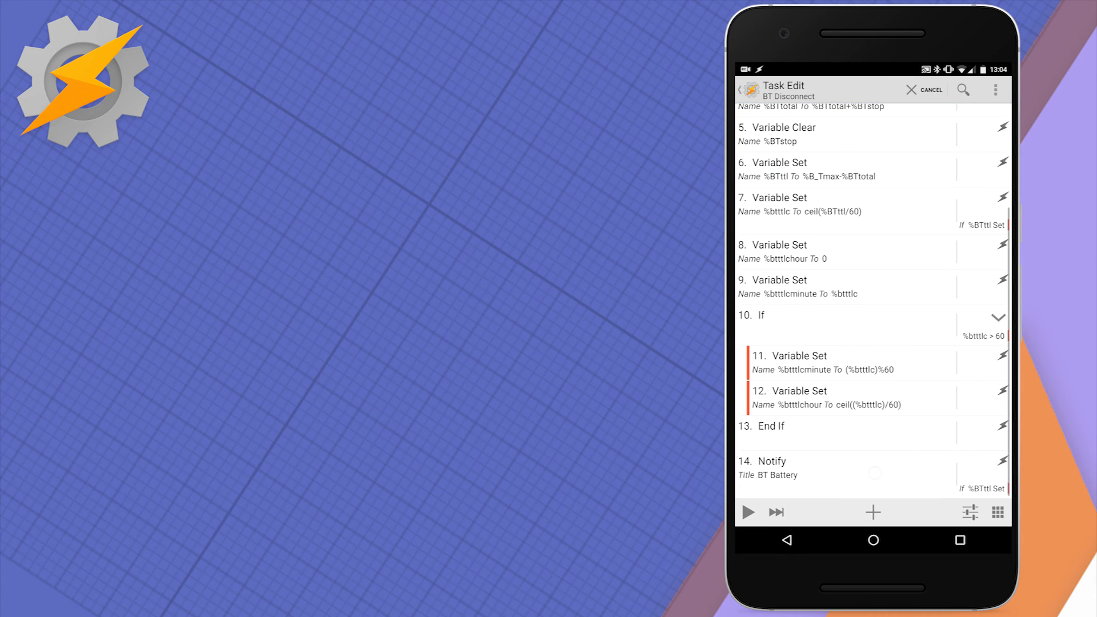
Inspect the BT Battery Notify action in BT Disconnect, then back out to the profiles list.
click(766, 467)
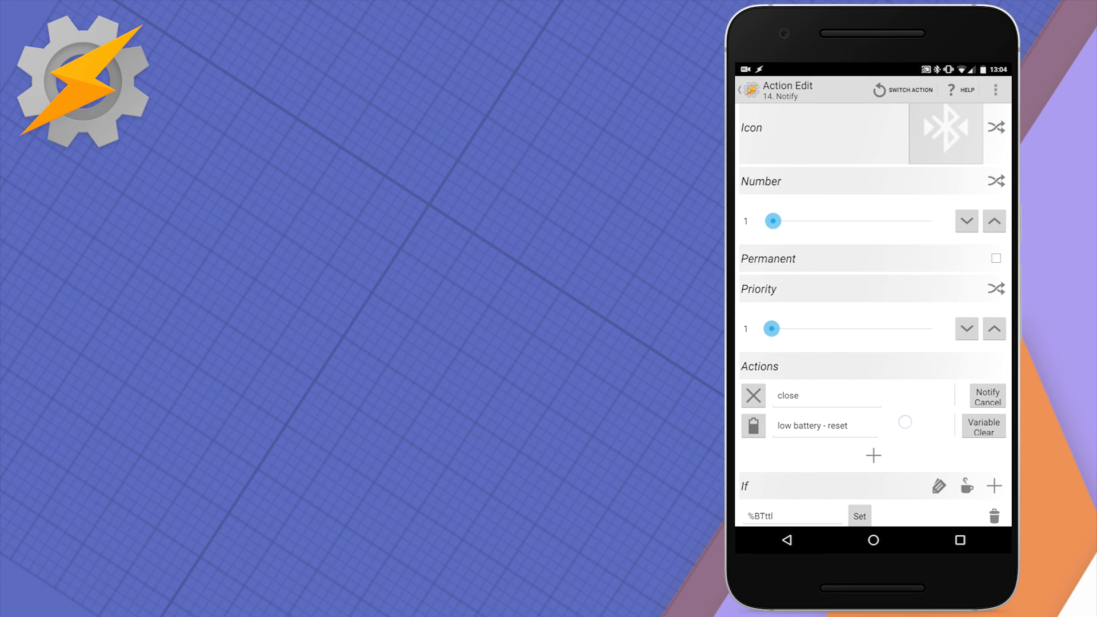
click(786, 539)
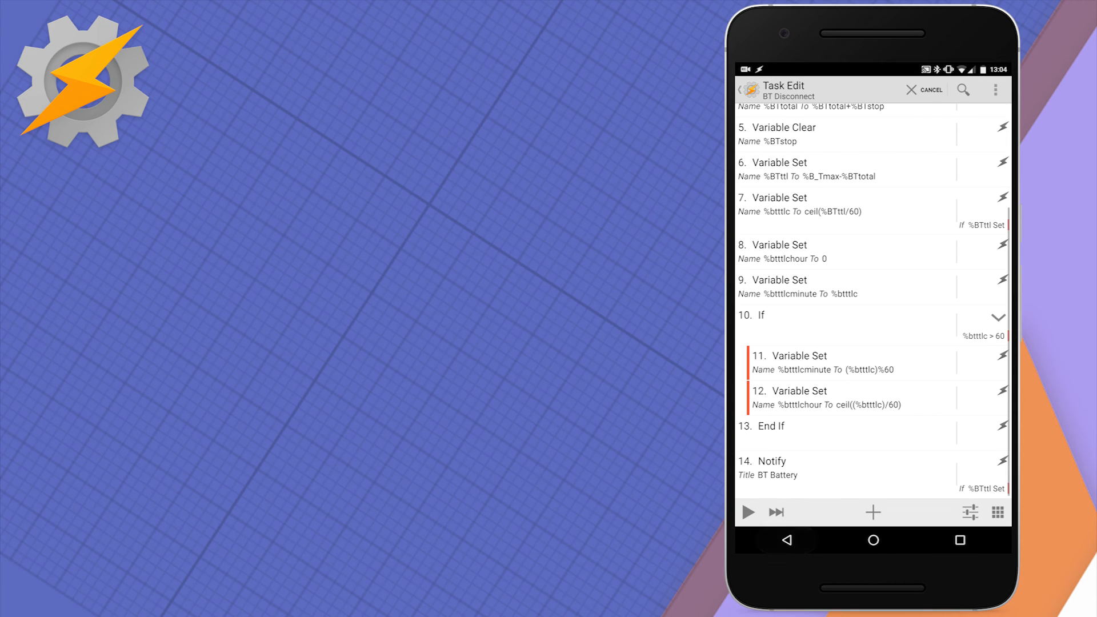
click(786, 540)
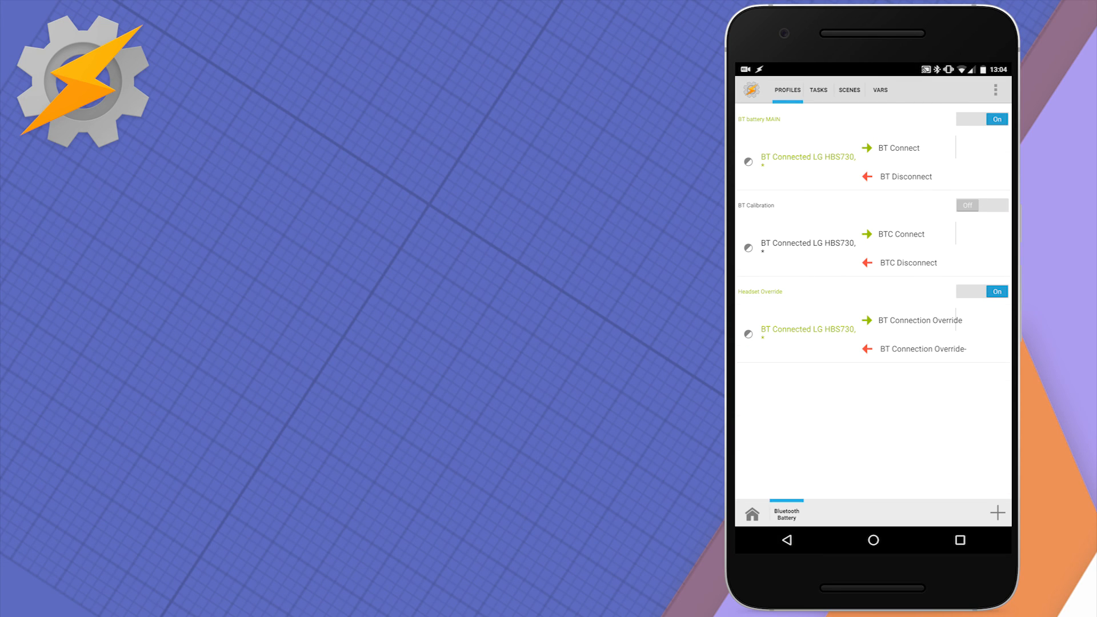
From the Vars tab, expand the 'You have 5 H 56 min left' notification and close it.
click(879, 90)
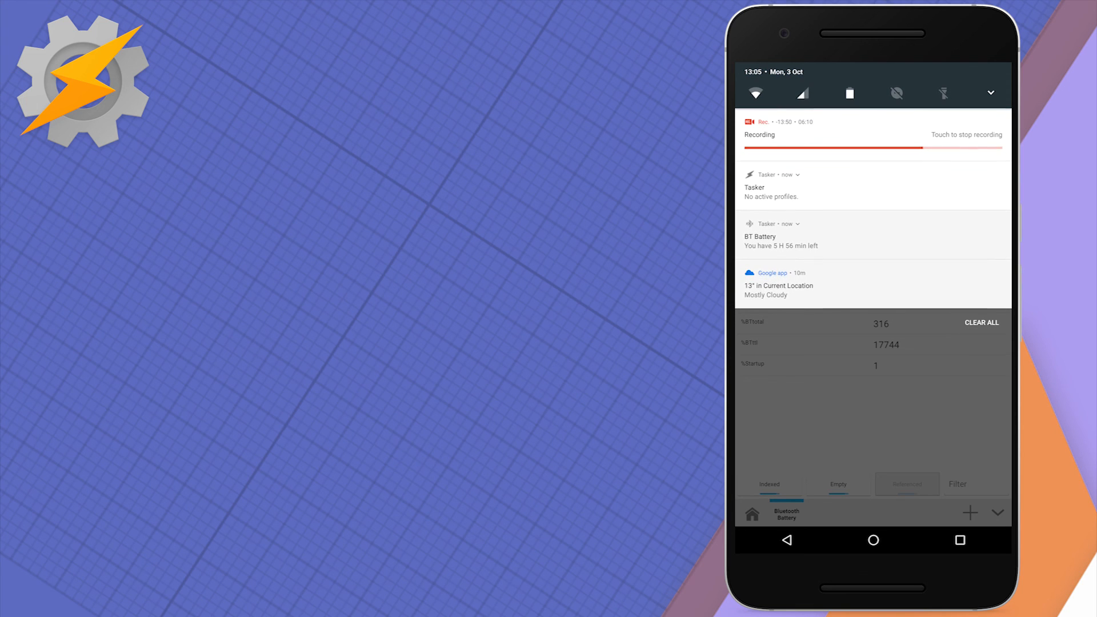
click(874, 234)
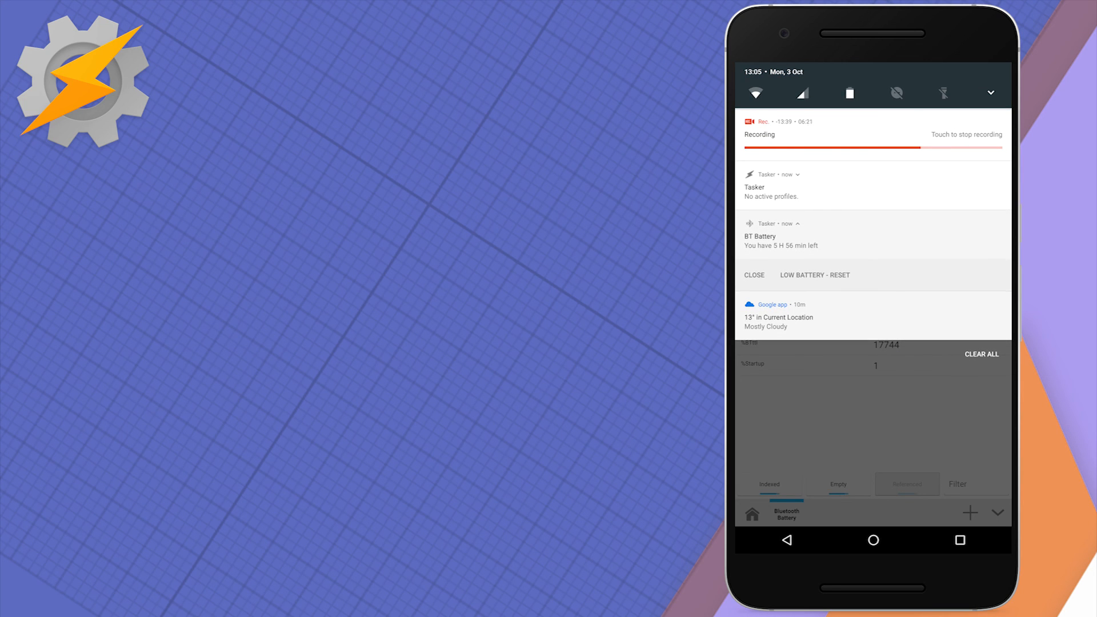
click(755, 275)
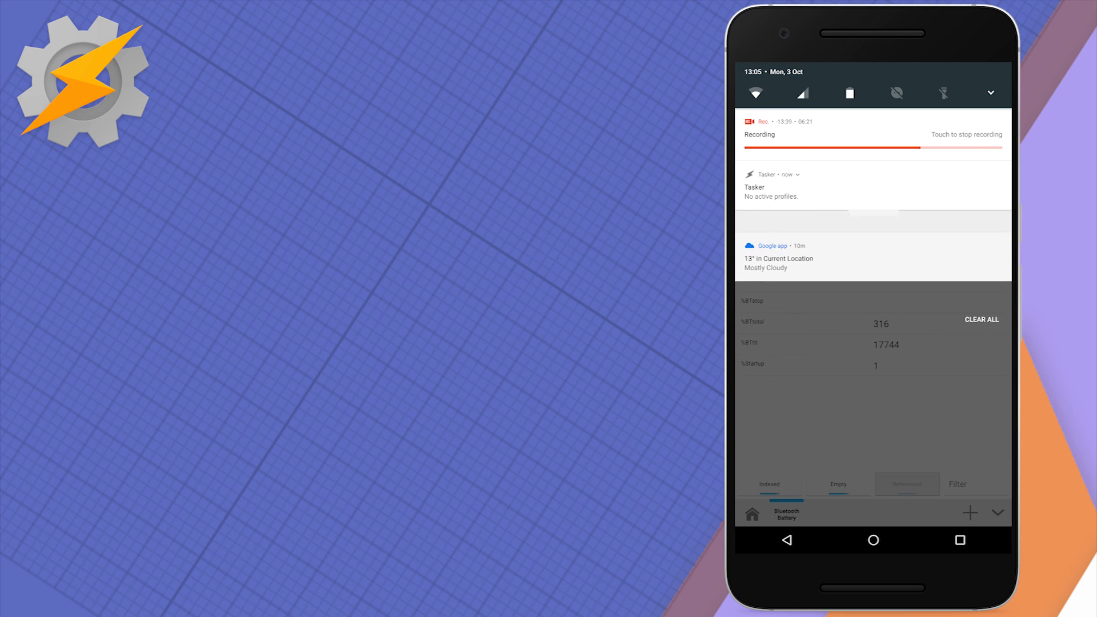